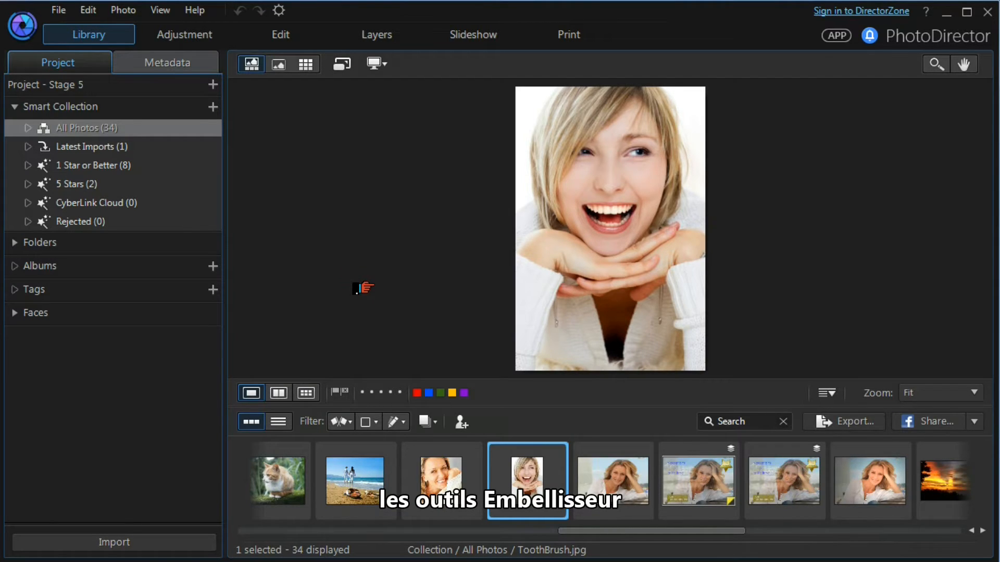
Open the smiling portrait for editing, confirming the copy notice, and enter Face Tools.
{"action": "left_click", "coordinate": [280, 35]}
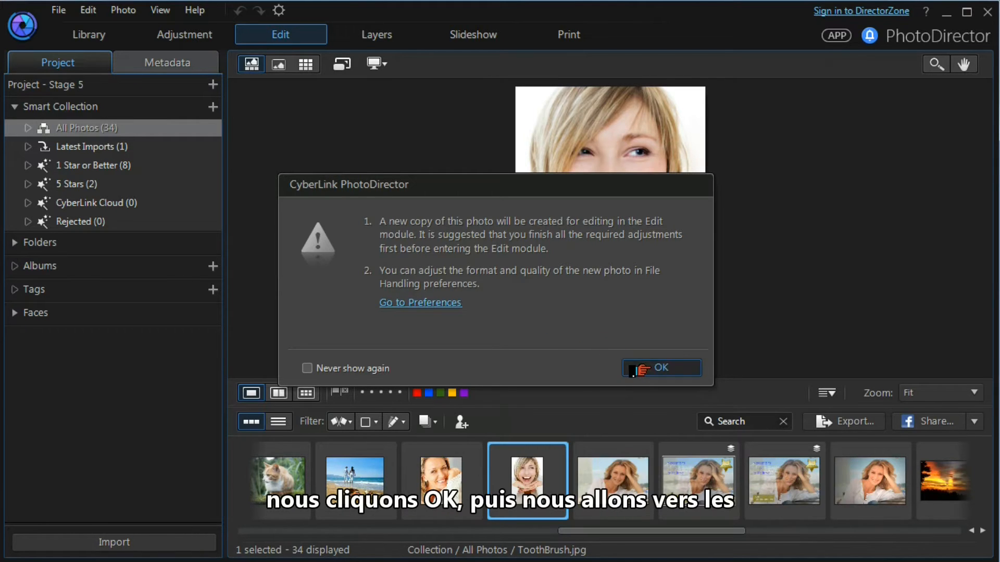
{"action": "left_click", "coordinate": [660, 368]}
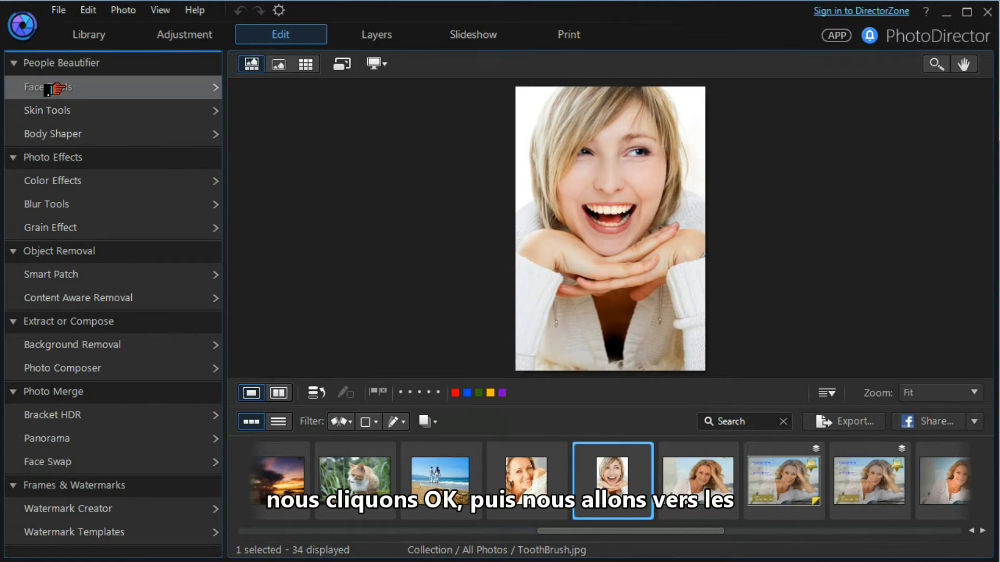
{"action": "left_click", "coordinate": [45, 86]}
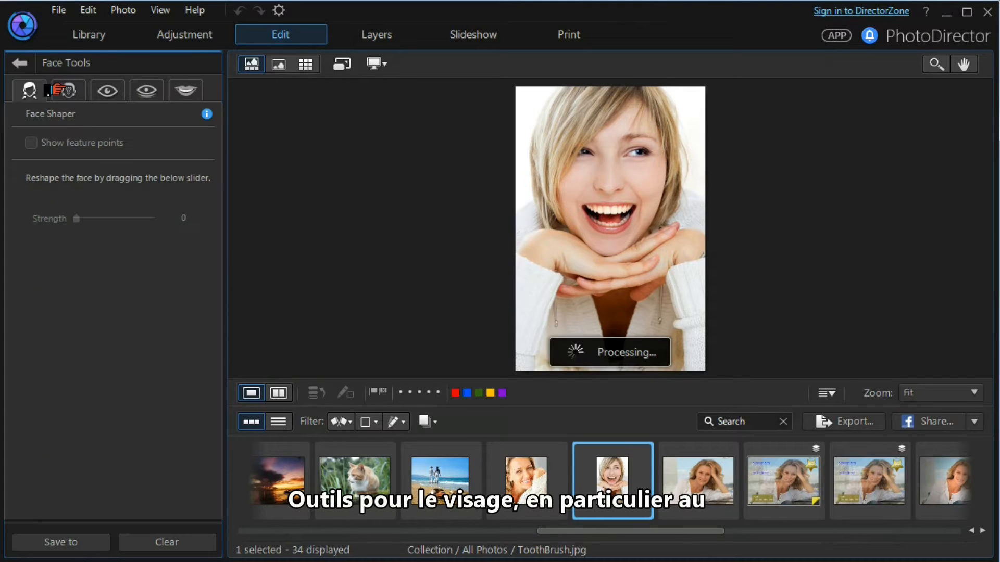
Browse the Face Shaper, Shine Remover and Eye Tools tabs without applying adjustments.
{"action": "left_click", "coordinate": [28, 89]}
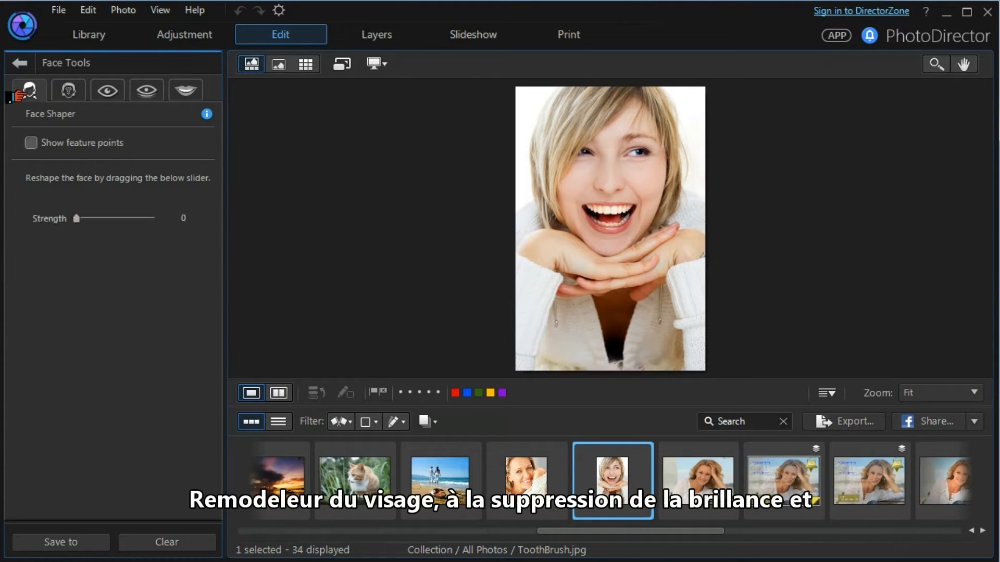
{"action": "left_click", "coordinate": [67, 89]}
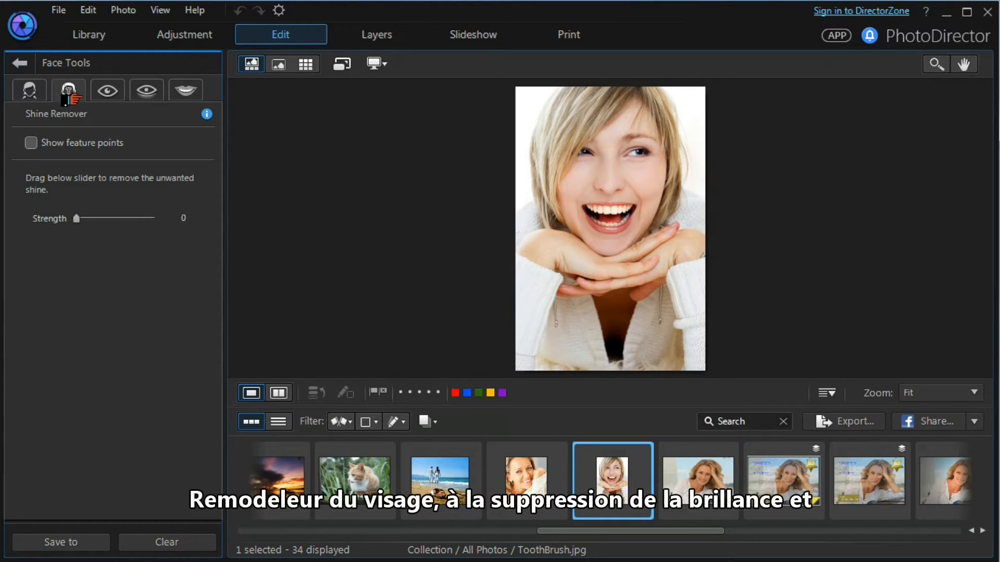
{"action": "left_click", "coordinate": [108, 89]}
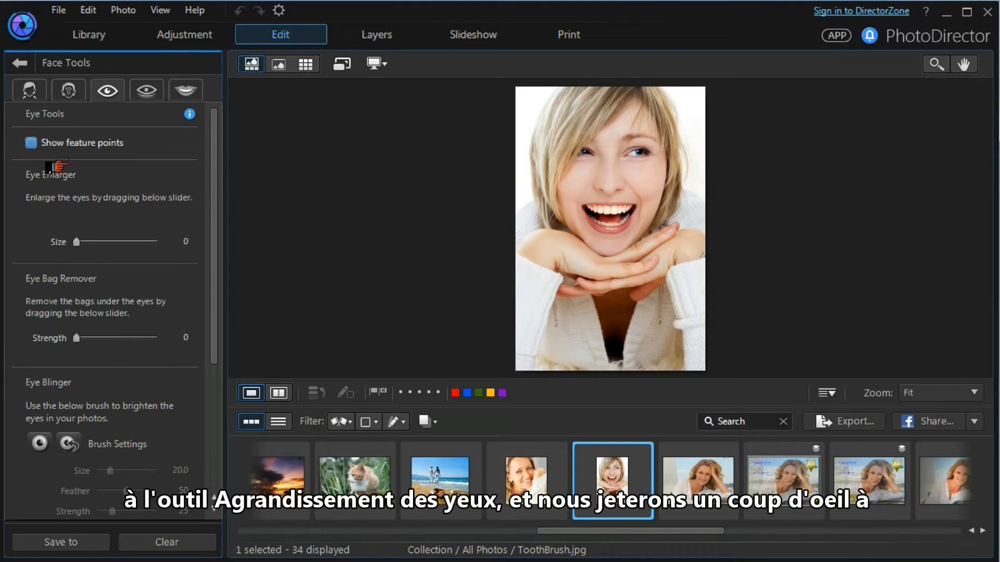
{"action": "left_click", "coordinate": [30, 143]}
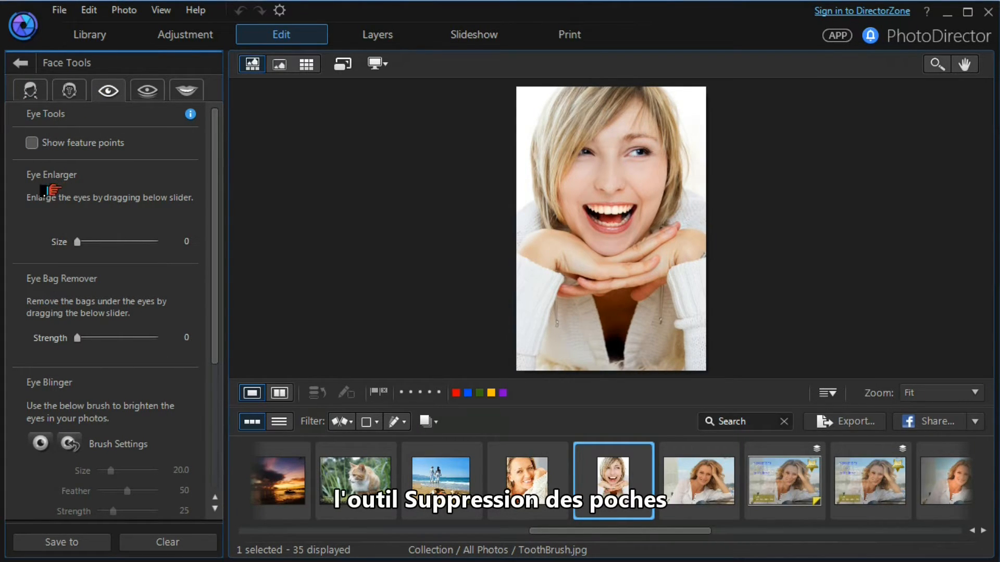
{"action": "mouse_move", "coordinate": [45, 291]}
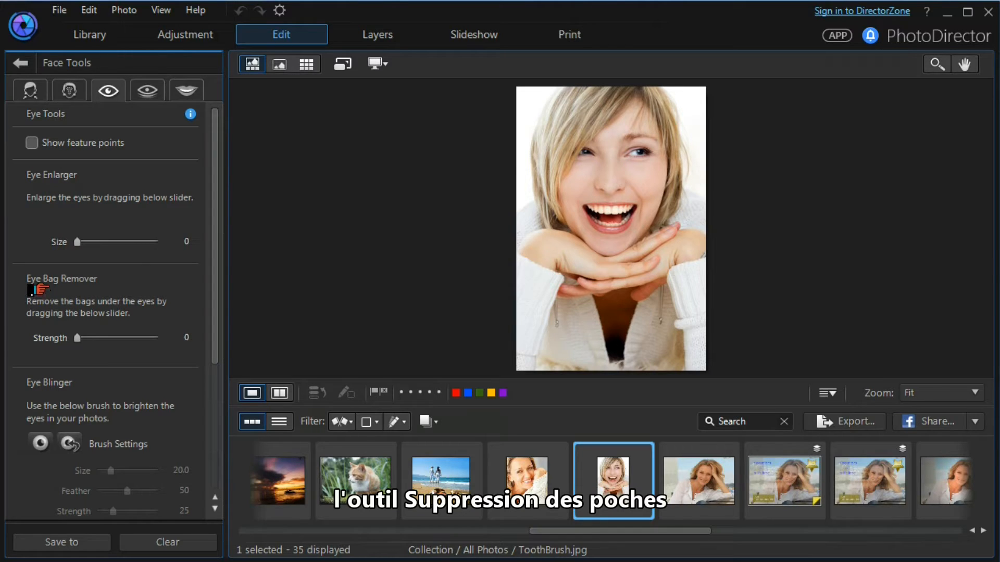
Return to the People Beautifier list and open the Skin Tools.
{"action": "left_click", "coordinate": [19, 63]}
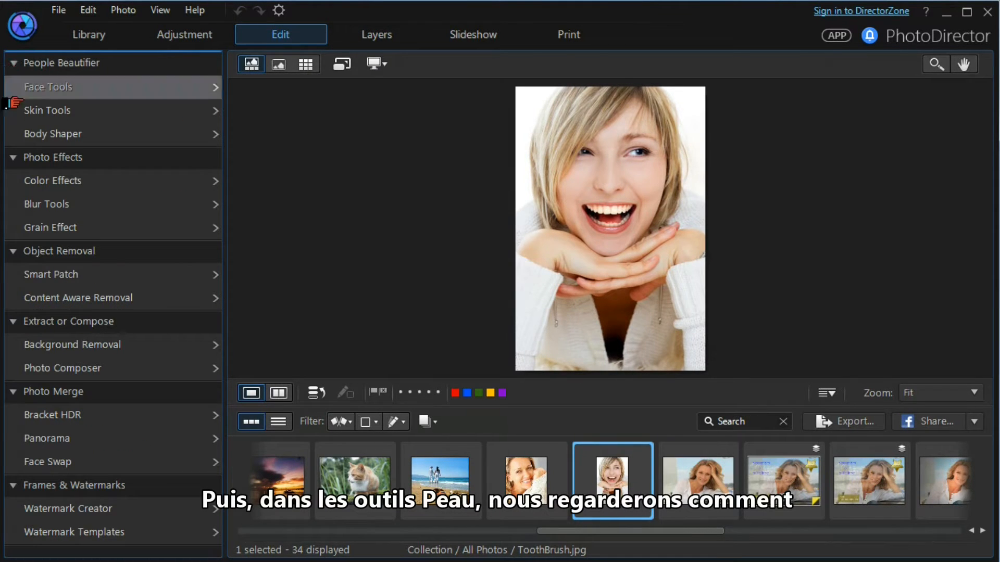
{"action": "left_click", "coordinate": [47, 110]}
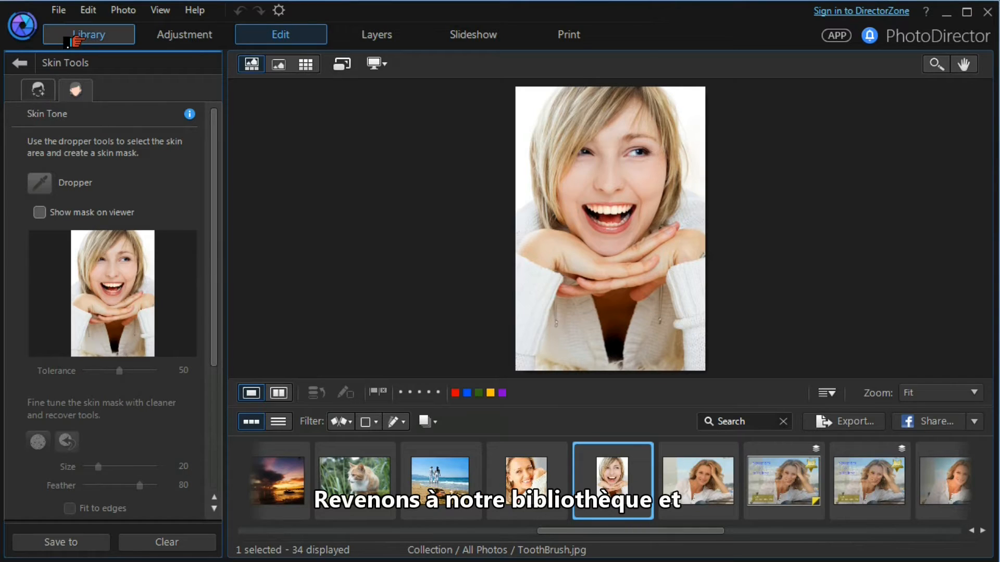
From the Library, open the photo of the woman at the beach for editing, confirming the copy notice.
{"action": "left_click", "coordinate": [87, 33]}
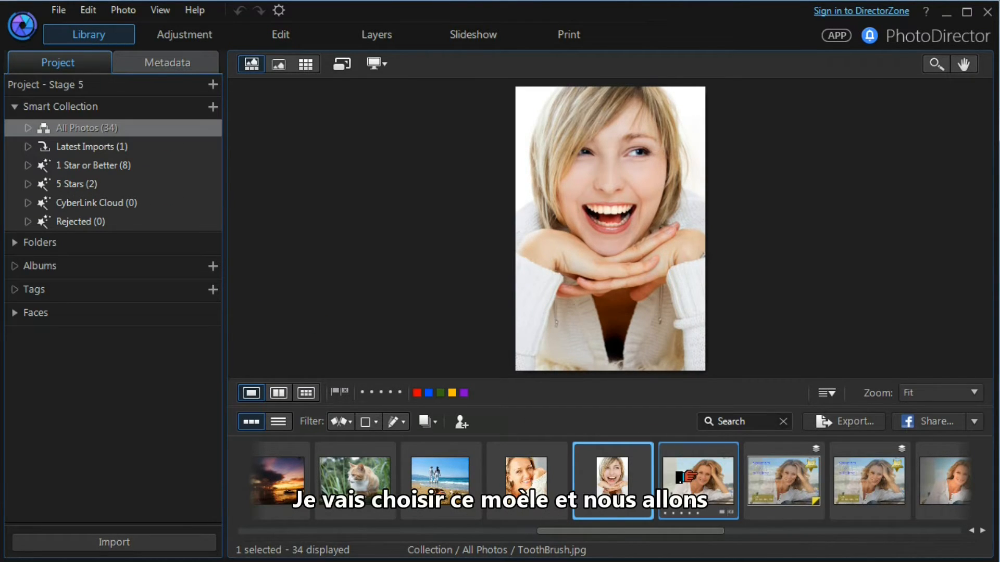
{"action": "left_click", "coordinate": [697, 481]}
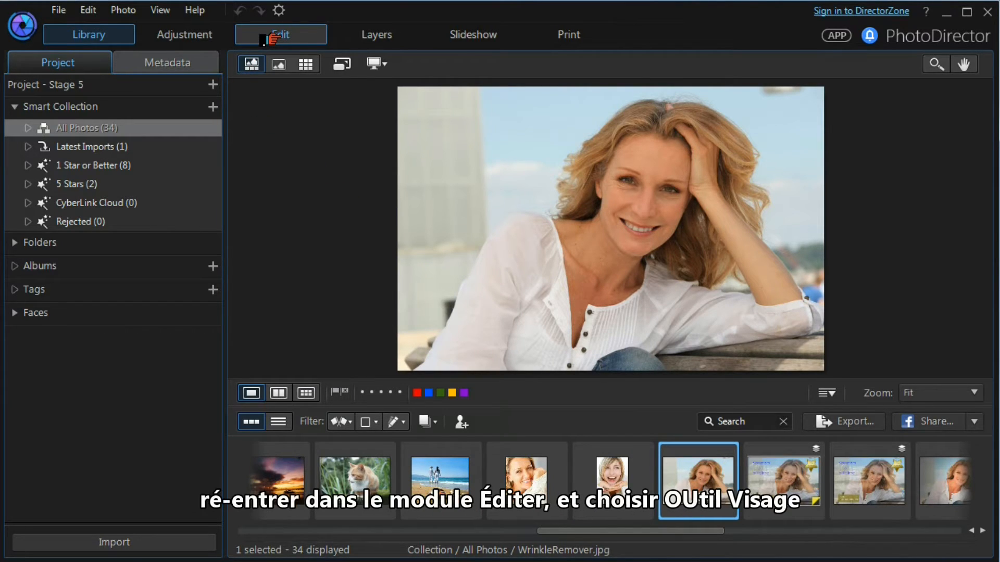
{"action": "left_click", "coordinate": [280, 34]}
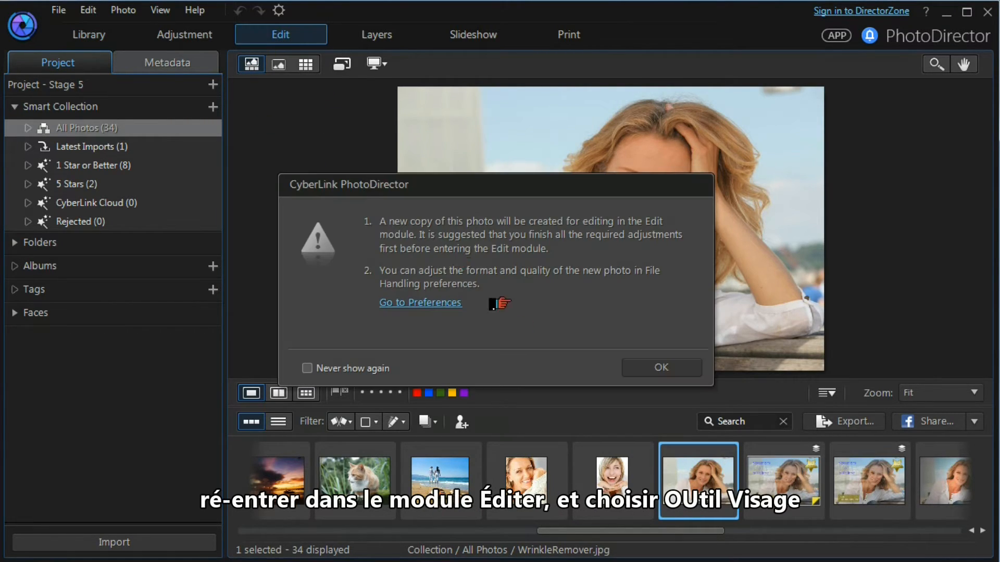
{"action": "left_click", "coordinate": [660, 368]}
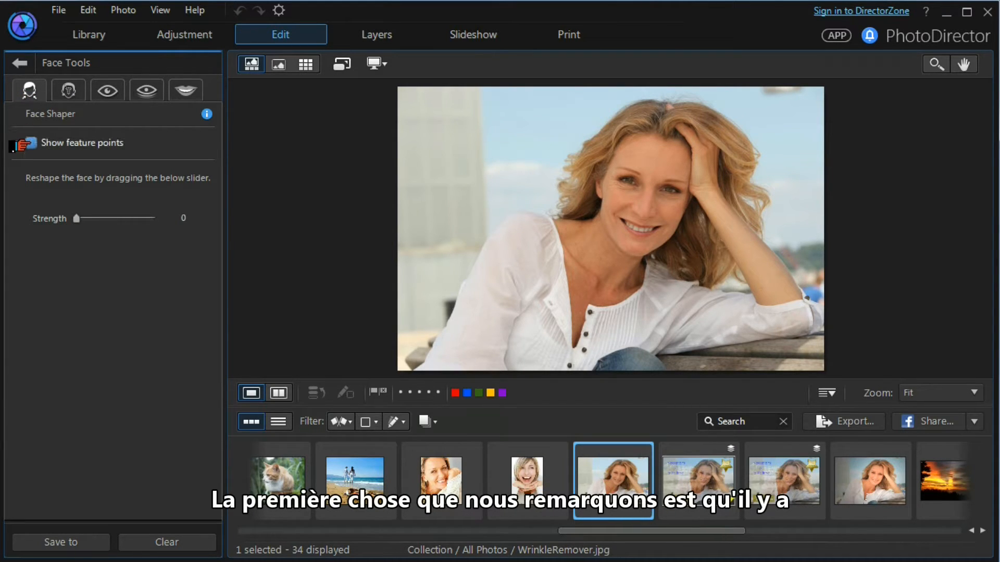
Toggle the face feature points on and off to check detection.
{"action": "left_click", "coordinate": [27, 143]}
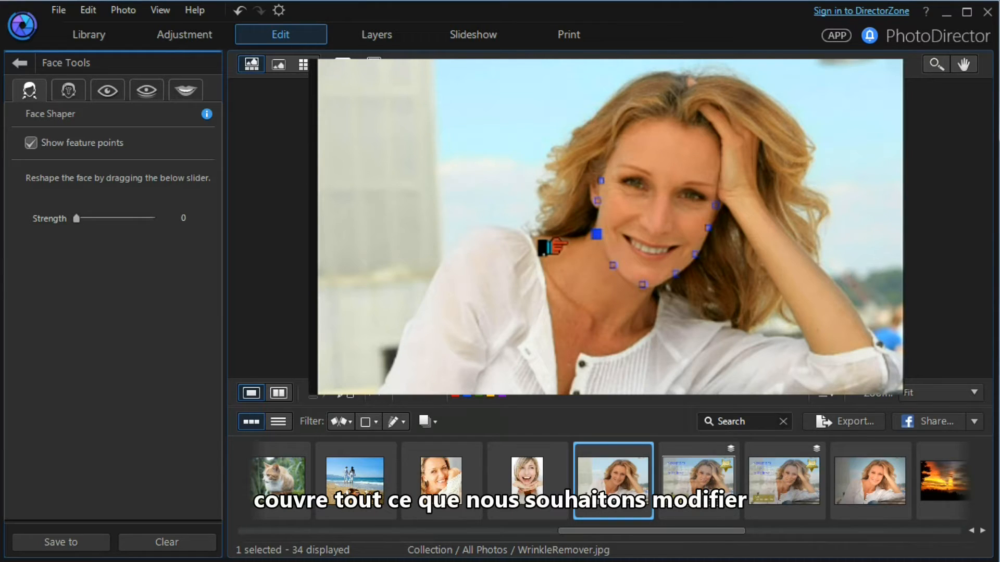
{"action": "mouse_move", "coordinate": [516, 222]}
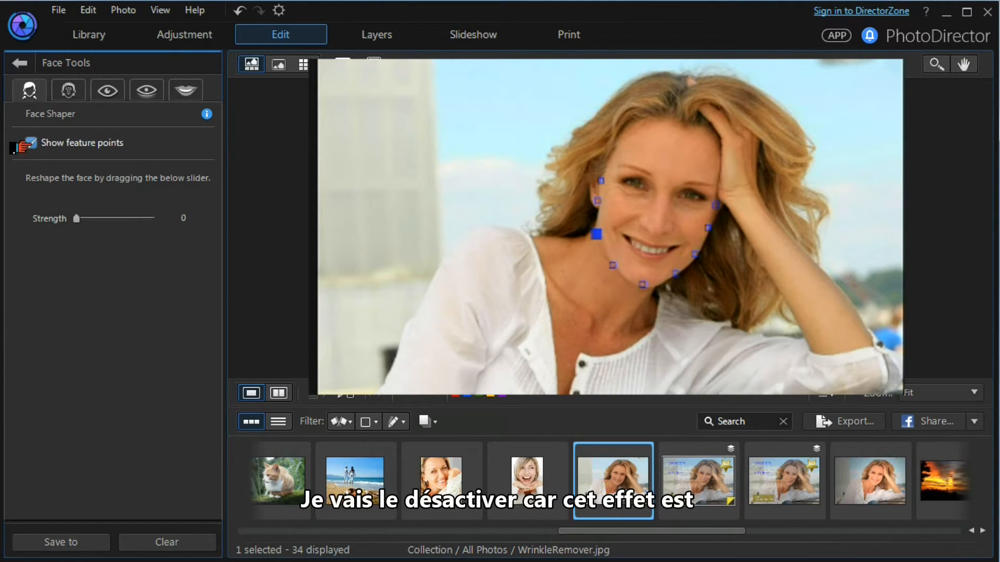
{"action": "left_click", "coordinate": [34, 143]}
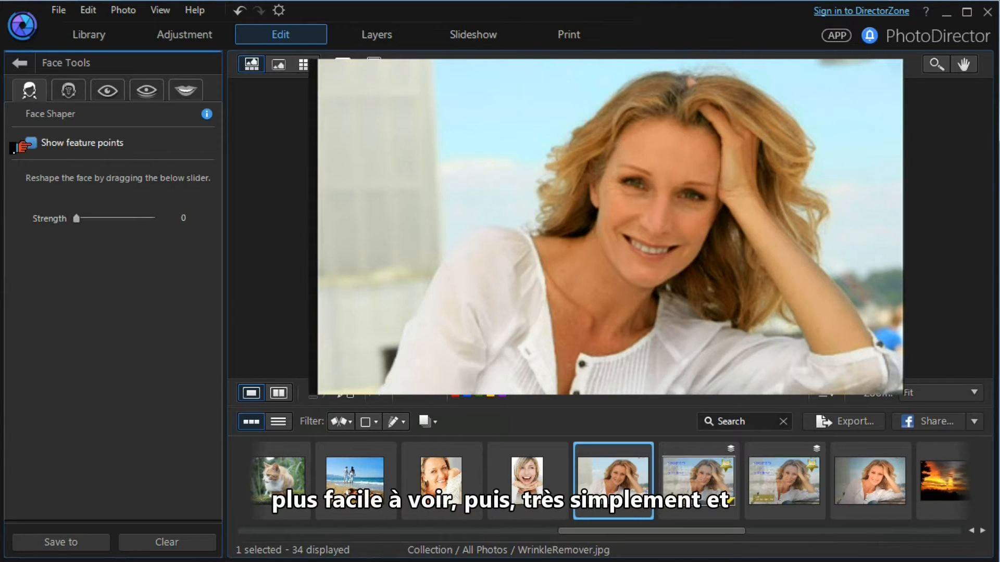
{"action": "left_click", "coordinate": [30, 142]}
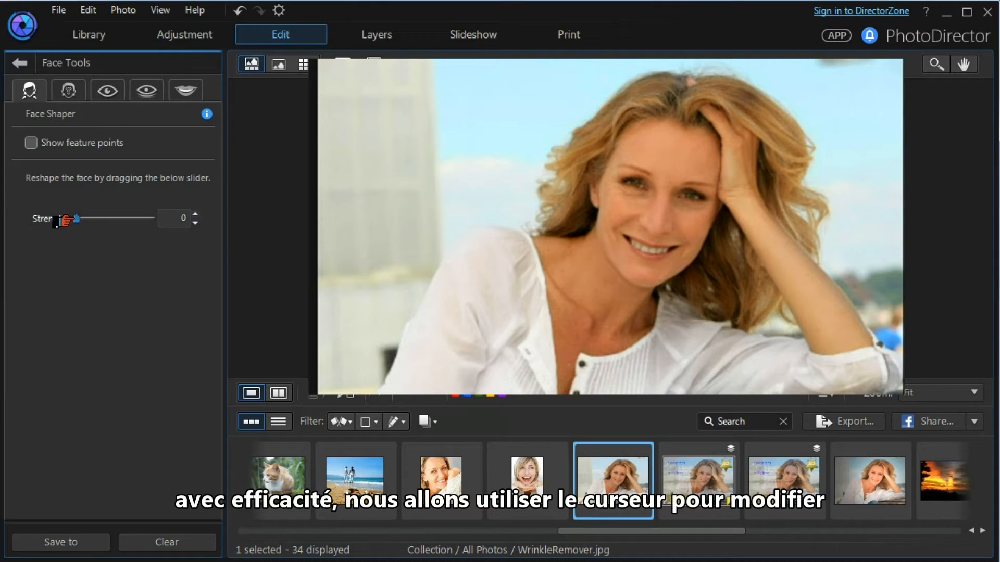
Adjust the Face Shaper strength up and down, settling at 48.
{"action": "left_click_drag", "start_coordinate": [68, 218], "coordinate": [86, 219]}
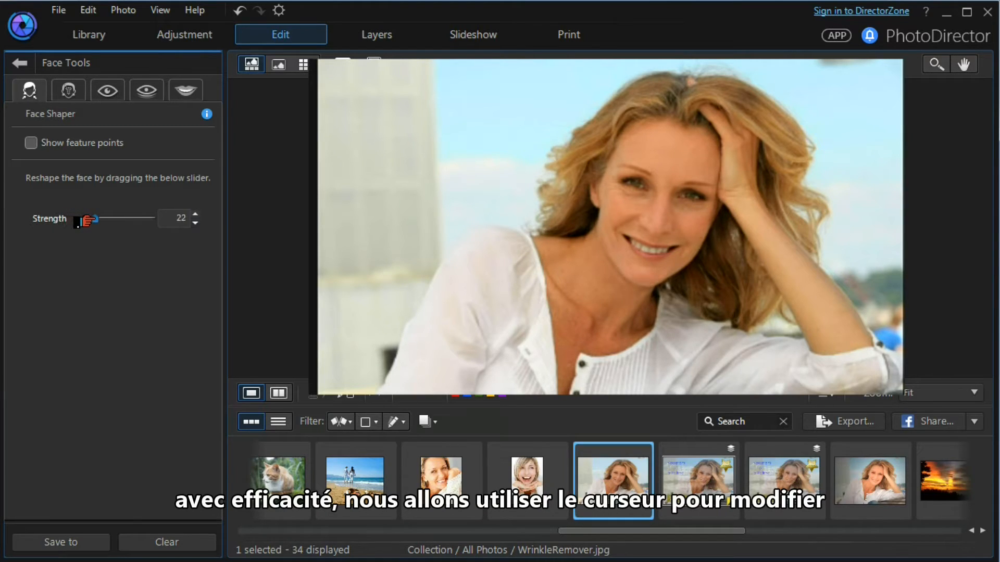
{"action": "left_click_drag", "start_coordinate": [86, 219], "coordinate": [131, 219]}
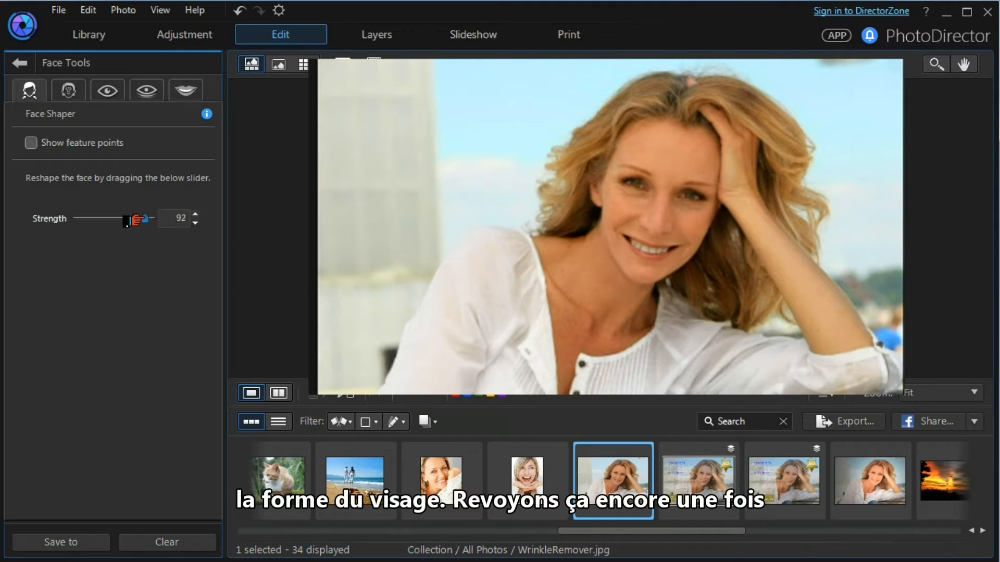
{"action": "left_click_drag", "start_coordinate": [126, 218], "coordinate": [78, 218]}
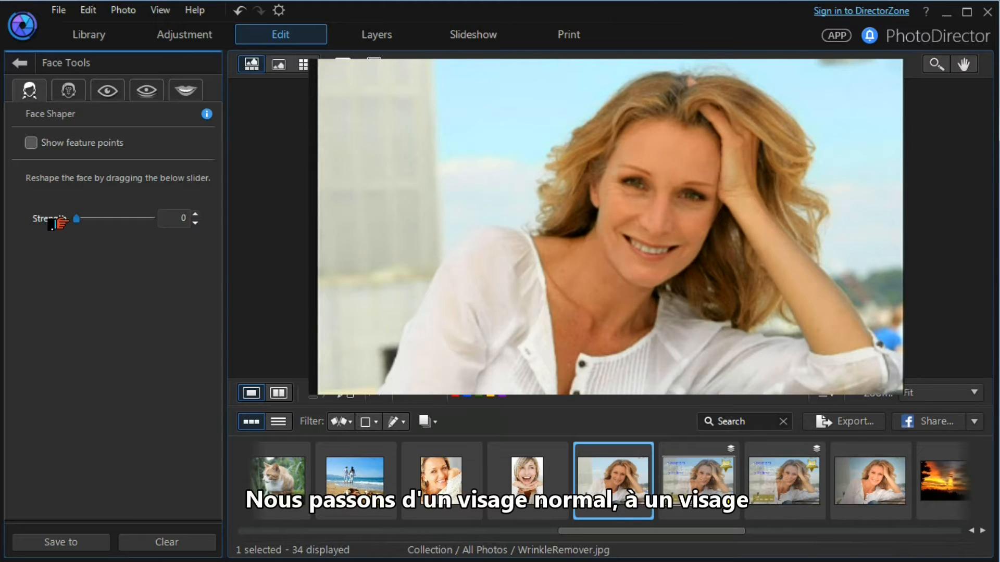
{"action": "left_click_drag", "start_coordinate": [76, 217], "coordinate": [124, 218]}
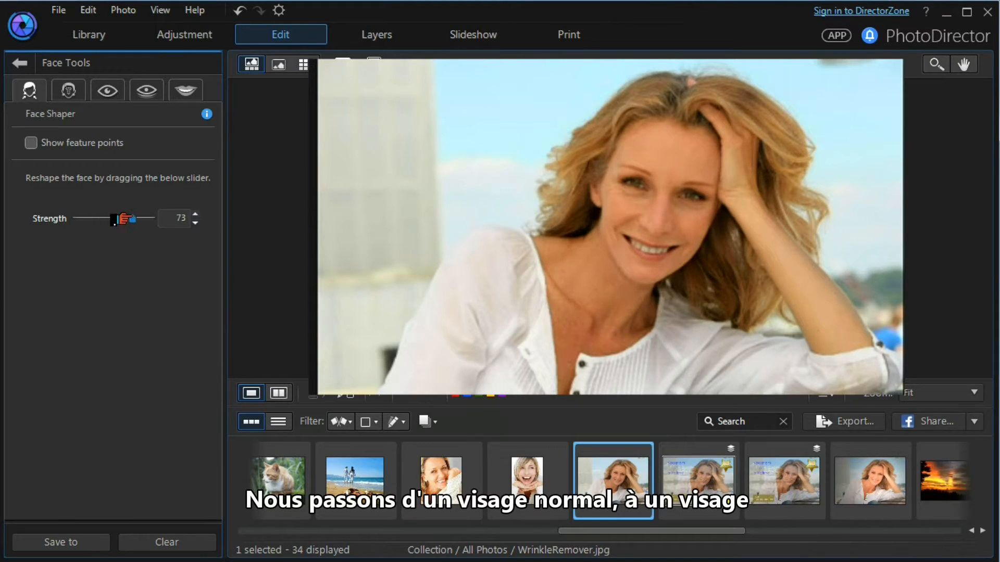
{"action": "left_click_drag", "start_coordinate": [121, 217], "coordinate": [147, 217]}
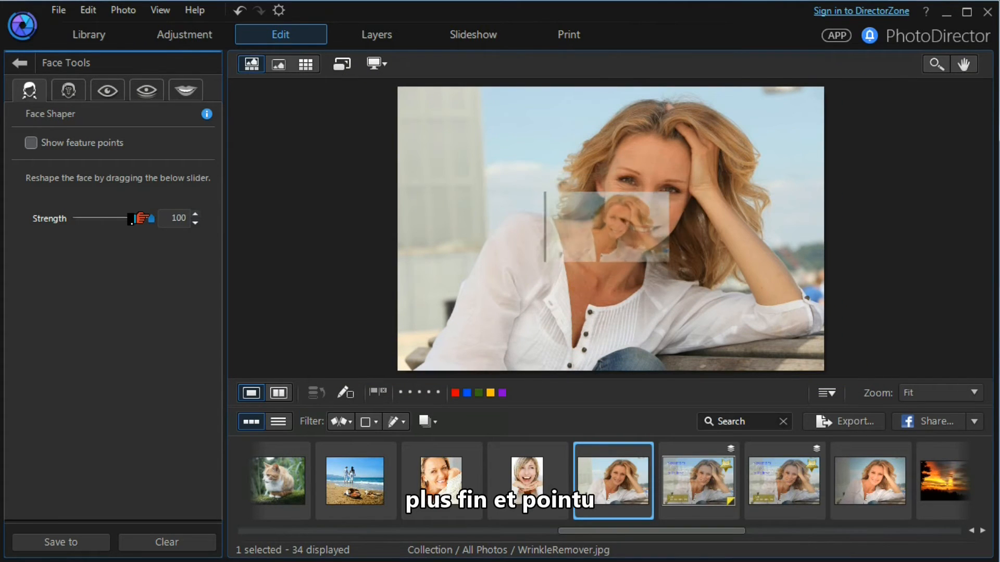
{"action": "left_click_drag", "start_coordinate": [135, 218], "coordinate": [101, 217]}
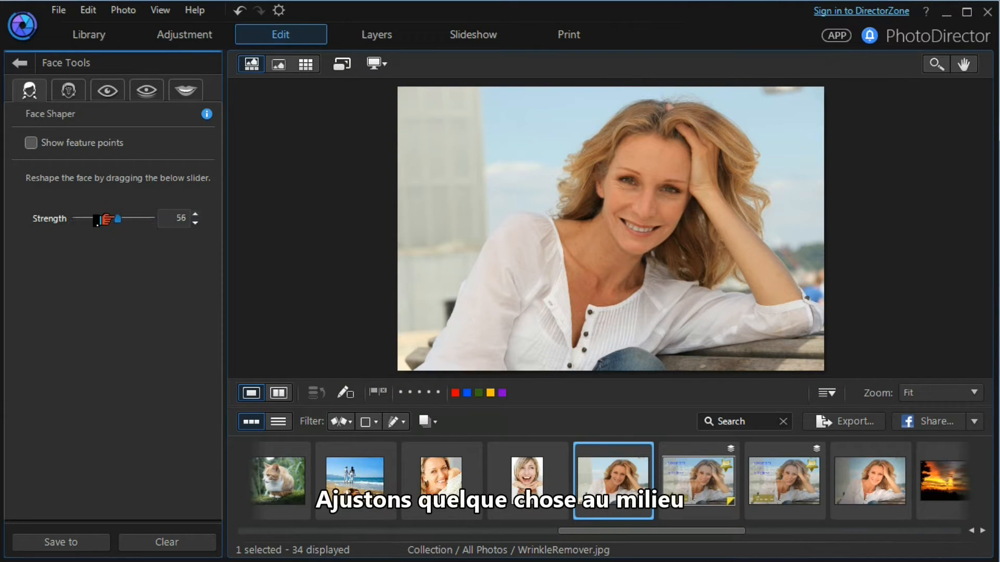
{"action": "left_click_drag", "start_coordinate": [108, 219], "coordinate": [99, 219]}
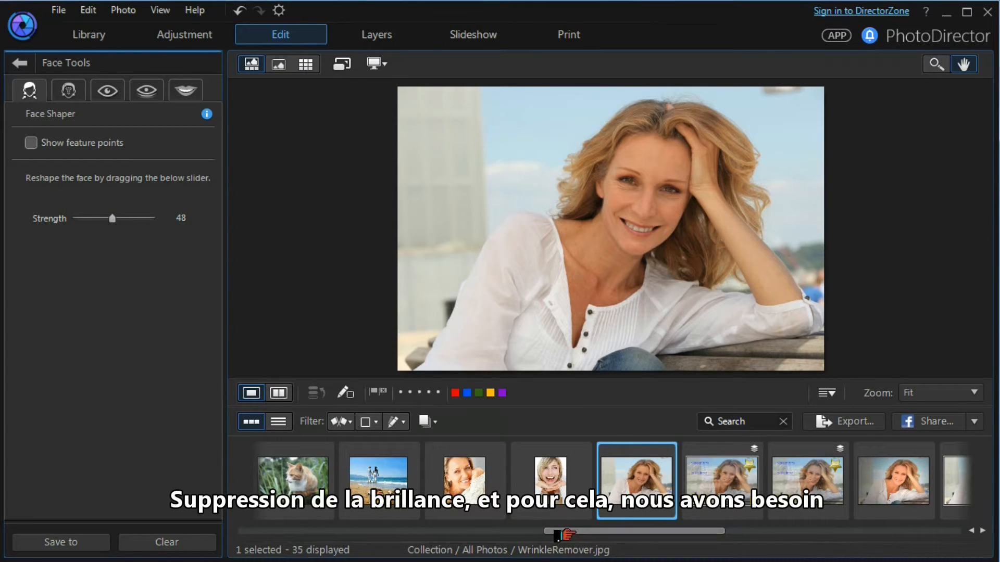
Switch to the balloon photo of two people, answering the save prompt and the multiple-faces warning.
{"action": "scroll", "scroll_direction": "right", "scroll_amount": 3}
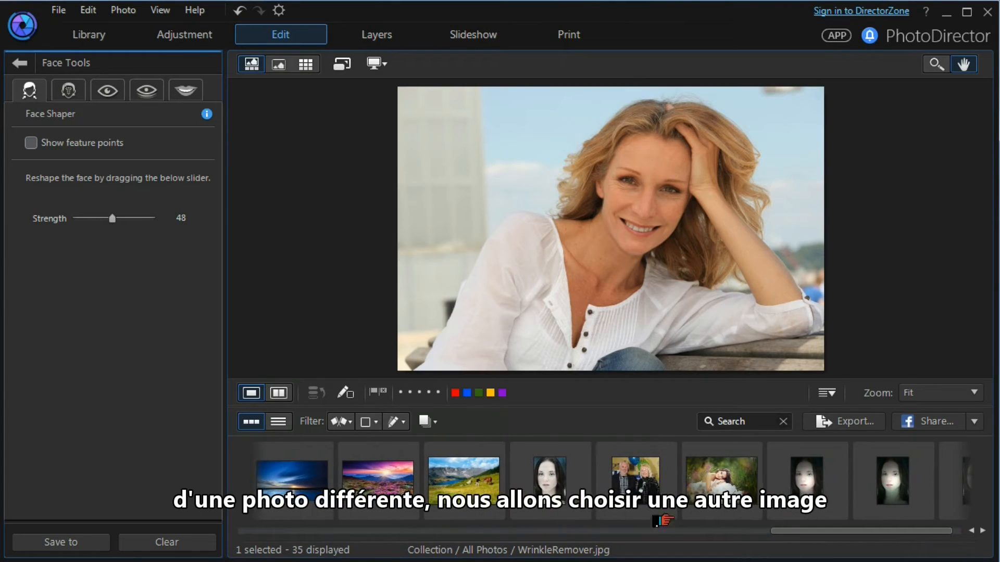
{"action": "left_click", "coordinate": [635, 480]}
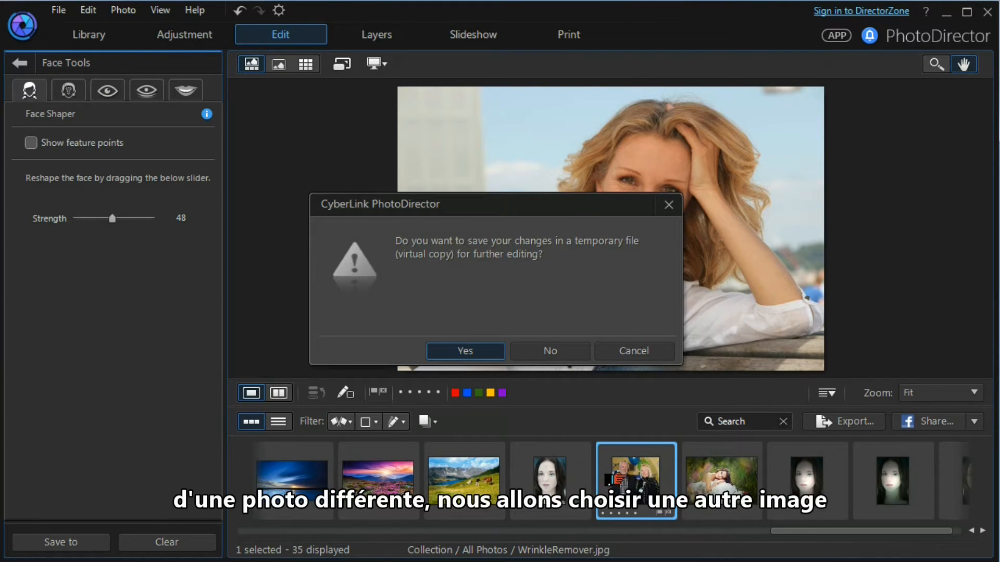
{"action": "left_click", "coordinate": [549, 351]}
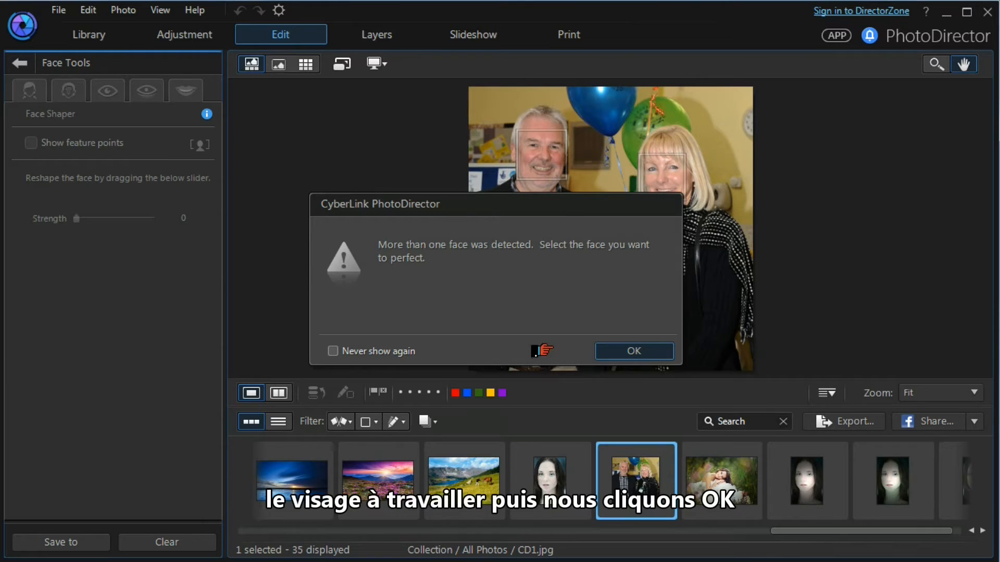
{"action": "left_click", "coordinate": [633, 351]}
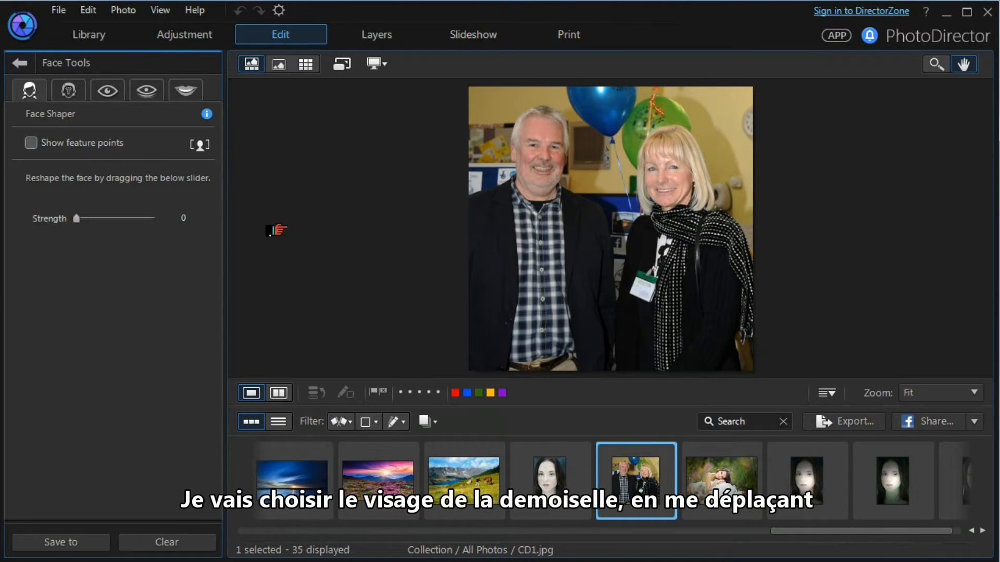
{"action": "mouse_move", "coordinate": [68, 90]}
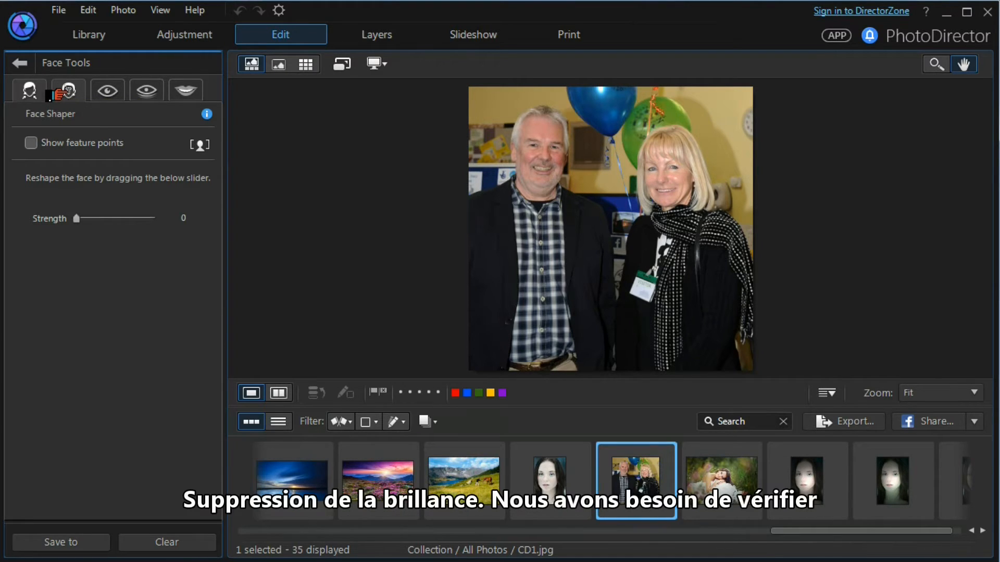
Switch to Shine Remover and toggle the facial feature points on and off.
{"action": "left_click", "coordinate": [68, 90]}
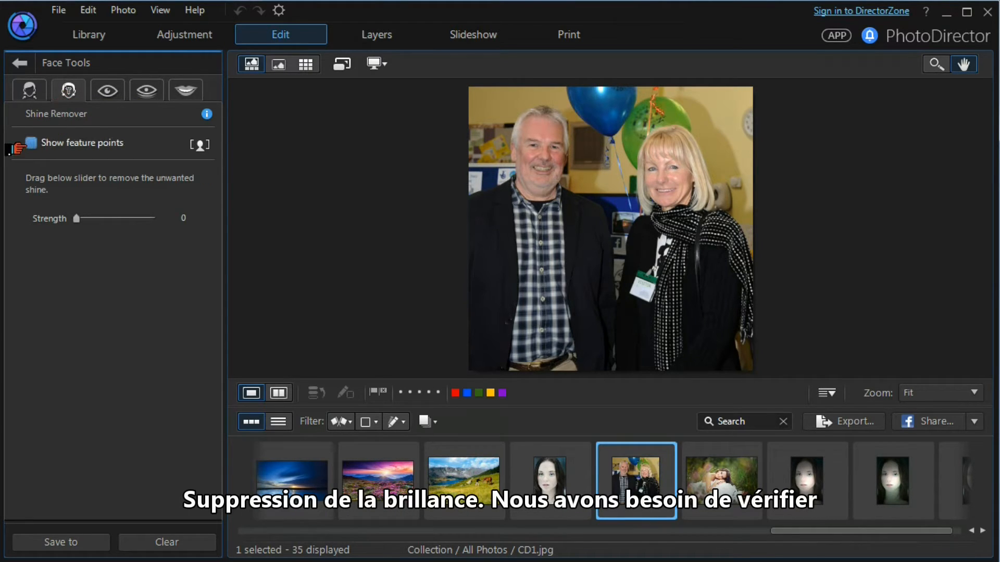
{"action": "left_click", "coordinate": [31, 143]}
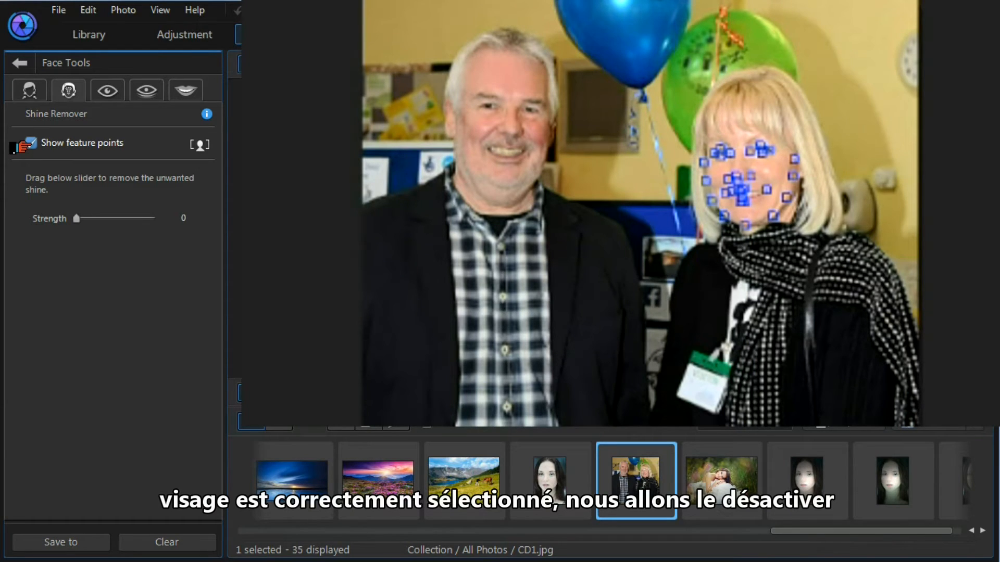
{"action": "left_click", "coordinate": [30, 143]}
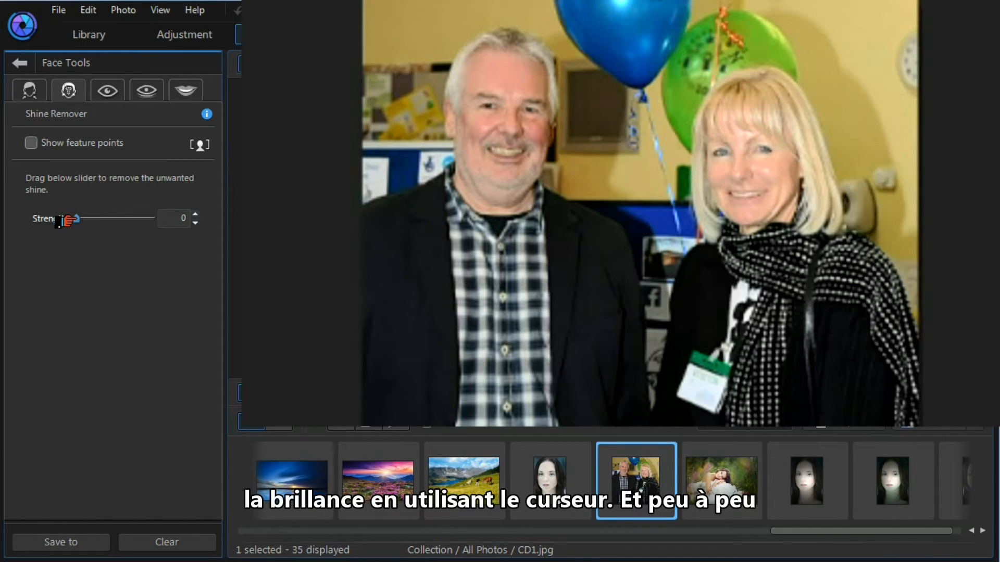
Raise the shine removal strength to about 72, then lower it to 44.
{"action": "left_click_drag", "start_coordinate": [61, 218], "coordinate": [80, 218]}
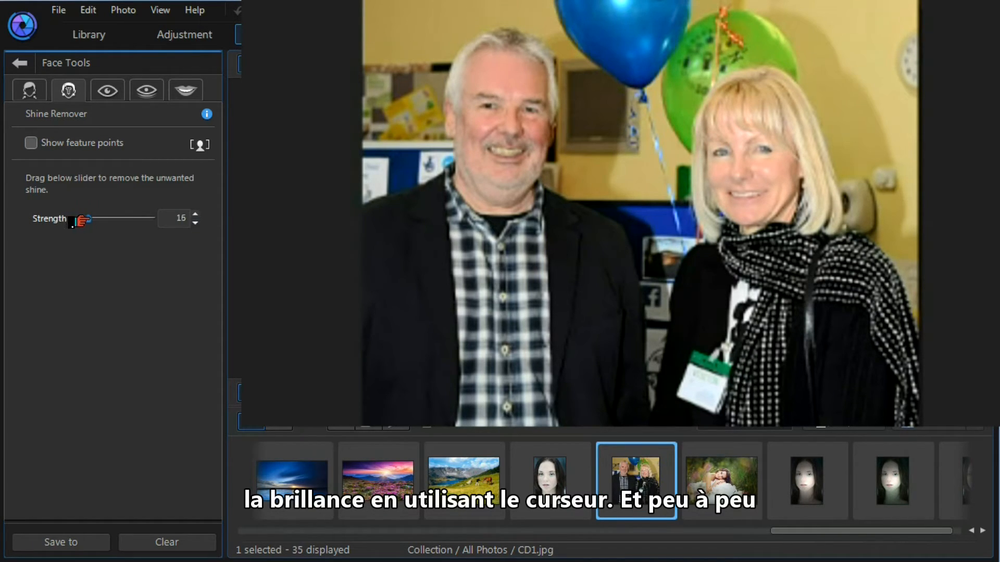
{"action": "left_click_drag", "start_coordinate": [75, 218], "coordinate": [113, 219]}
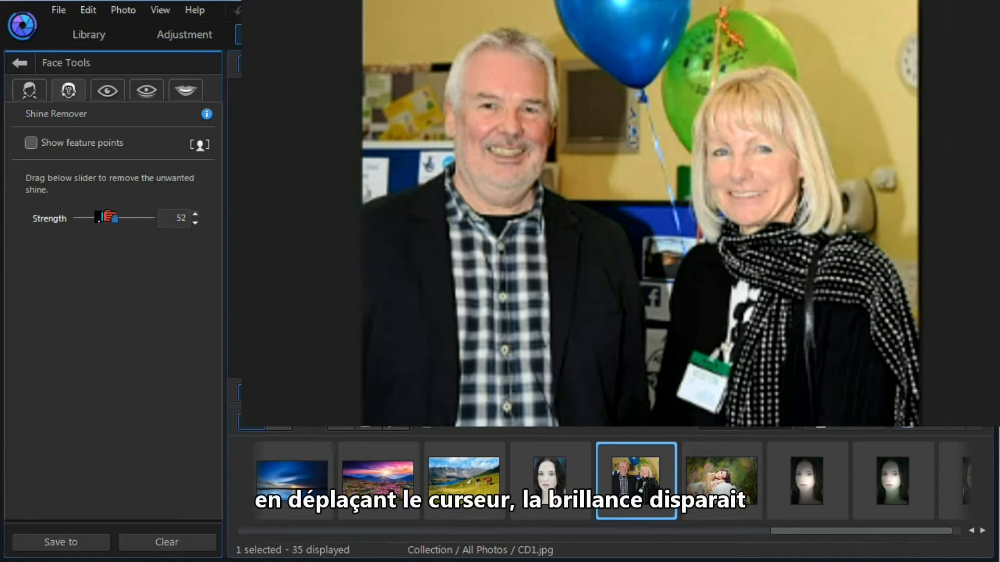
{"action": "left_click_drag", "start_coordinate": [104, 218], "coordinate": [126, 217]}
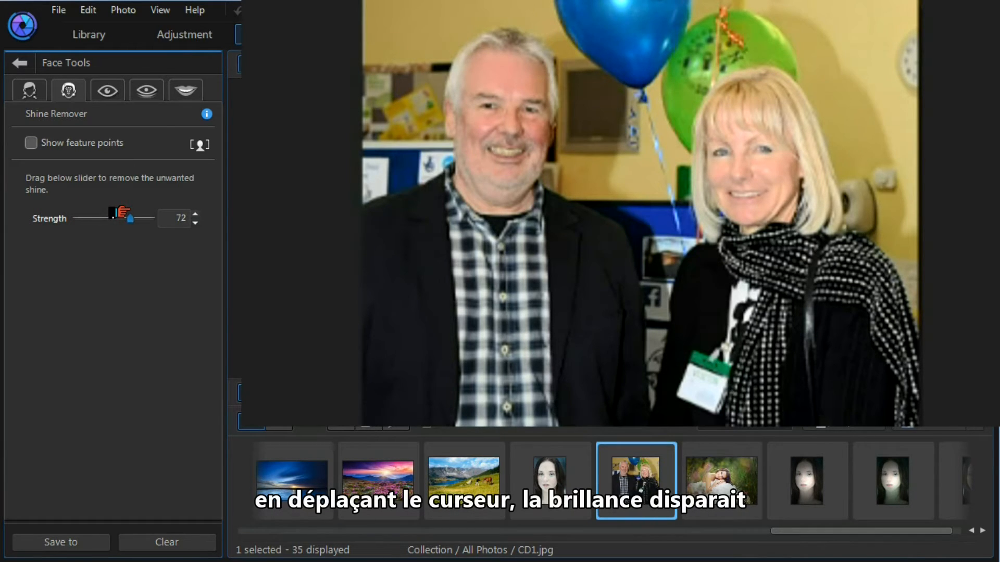
{"action": "left_click_drag", "start_coordinate": [115, 217], "coordinate": [131, 218]}
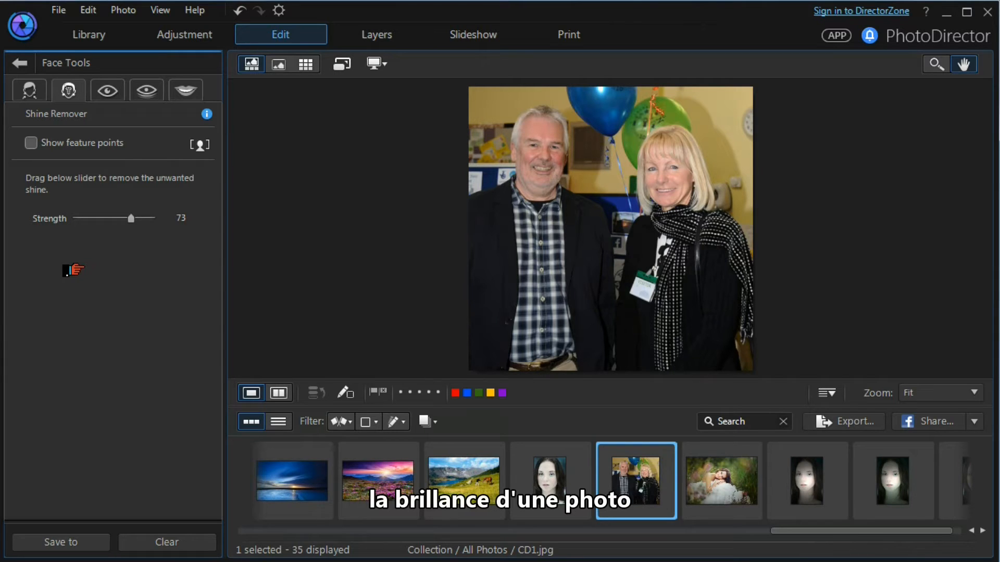
{"action": "left_click_drag", "start_coordinate": [131, 217], "coordinate": [109, 217]}
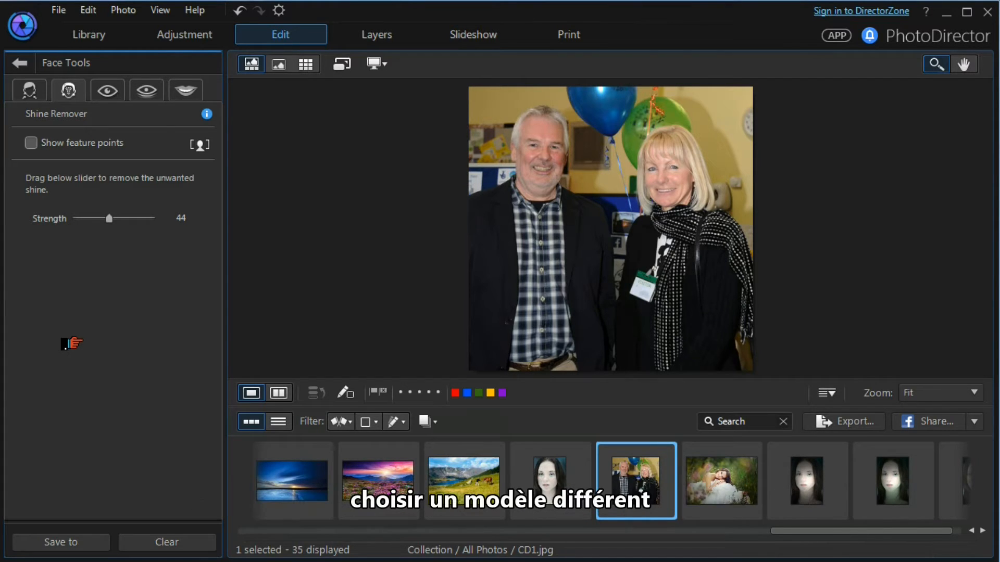
{"action": "mouse_move", "coordinate": [535, 484]}
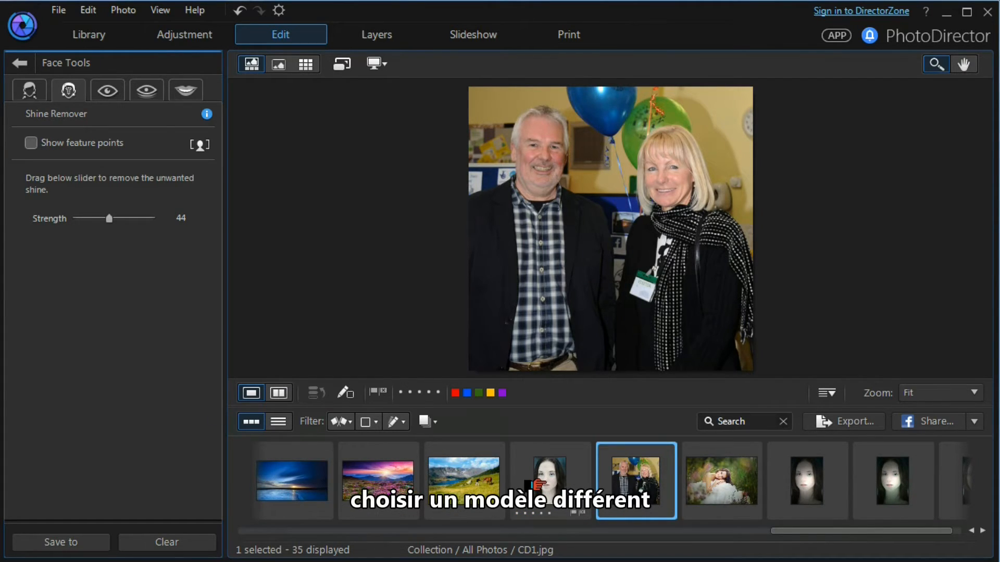
Switch to the dark-haired woman's SkinTone portrait without saving the shine removal edits.
{"action": "left_click", "coordinate": [550, 480]}
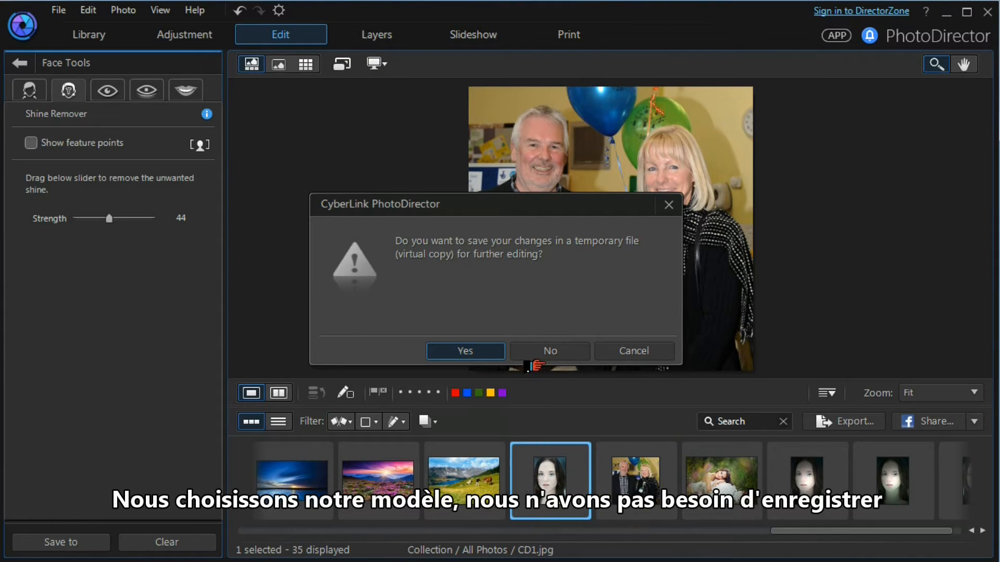
{"action": "left_click", "coordinate": [548, 351]}
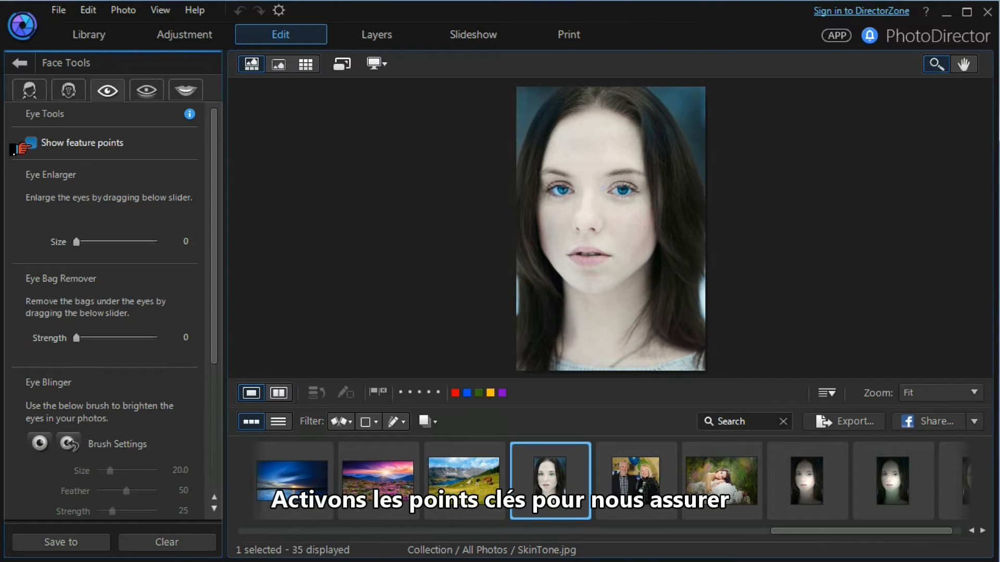
Check the eye feature points, then set the Eye Enlarger size to 40.
{"action": "left_click", "coordinate": [30, 143]}
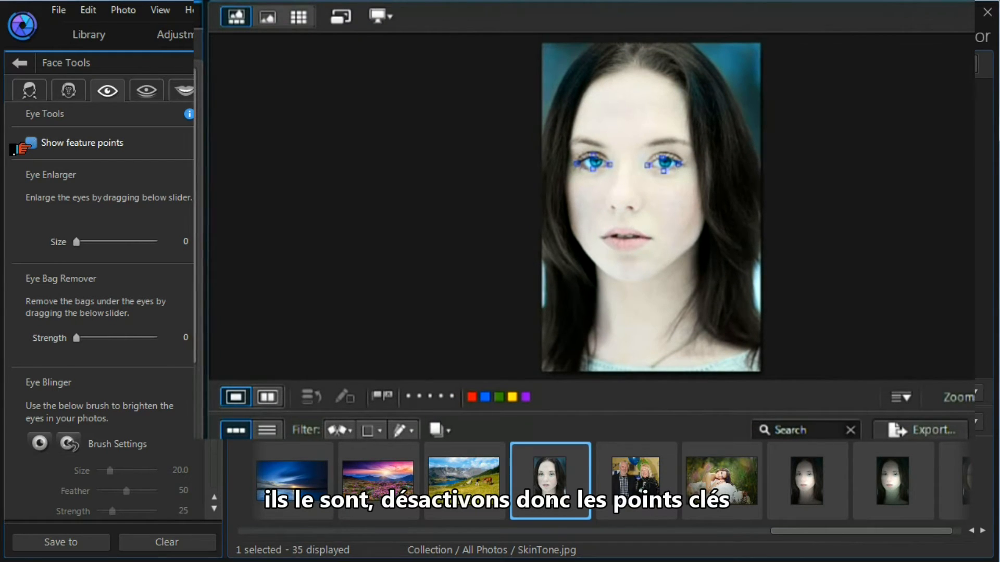
{"action": "left_click", "coordinate": [32, 143]}
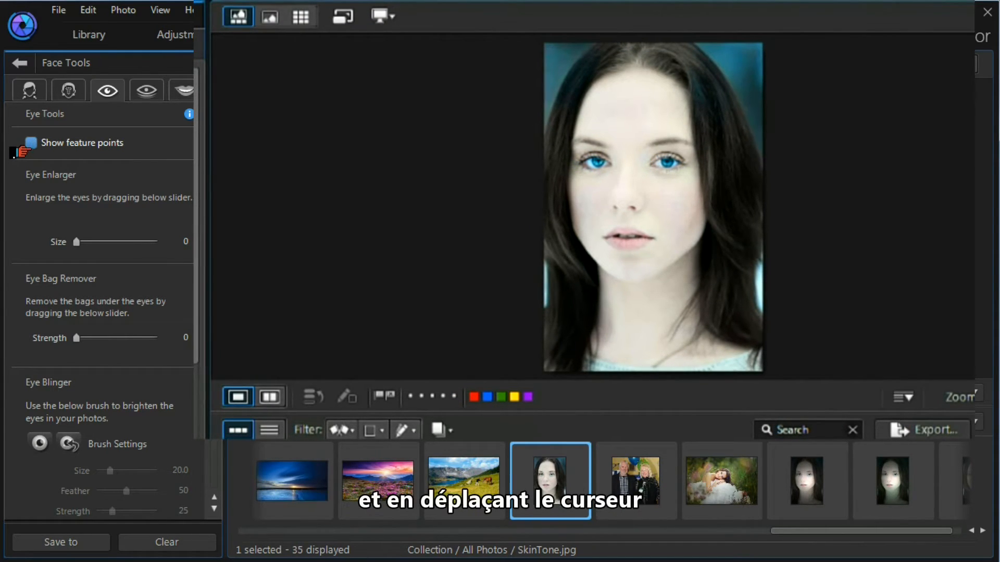
{"action": "left_click", "coordinate": [30, 143]}
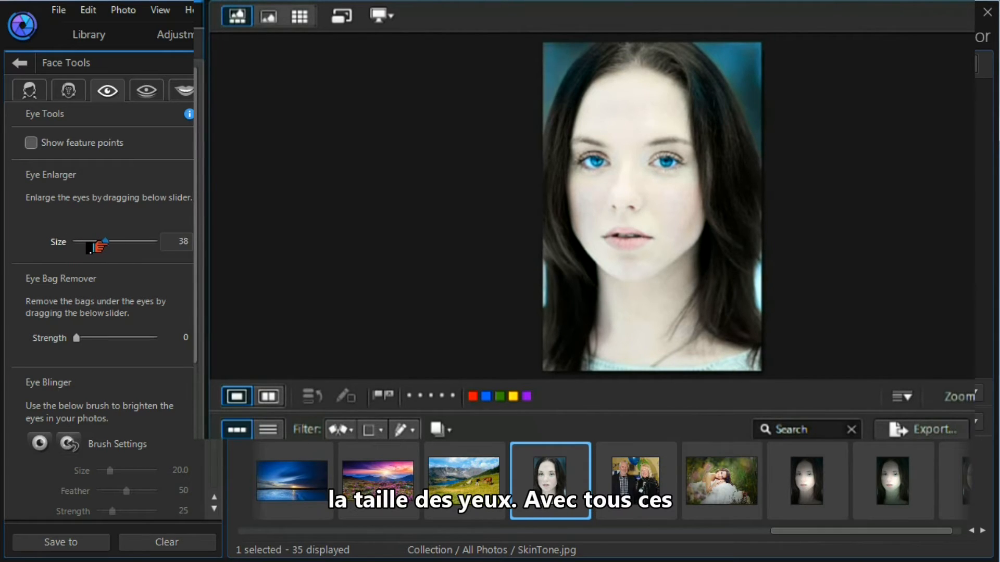
{"action": "left_click_drag", "start_coordinate": [105, 244], "coordinate": [127, 243]}
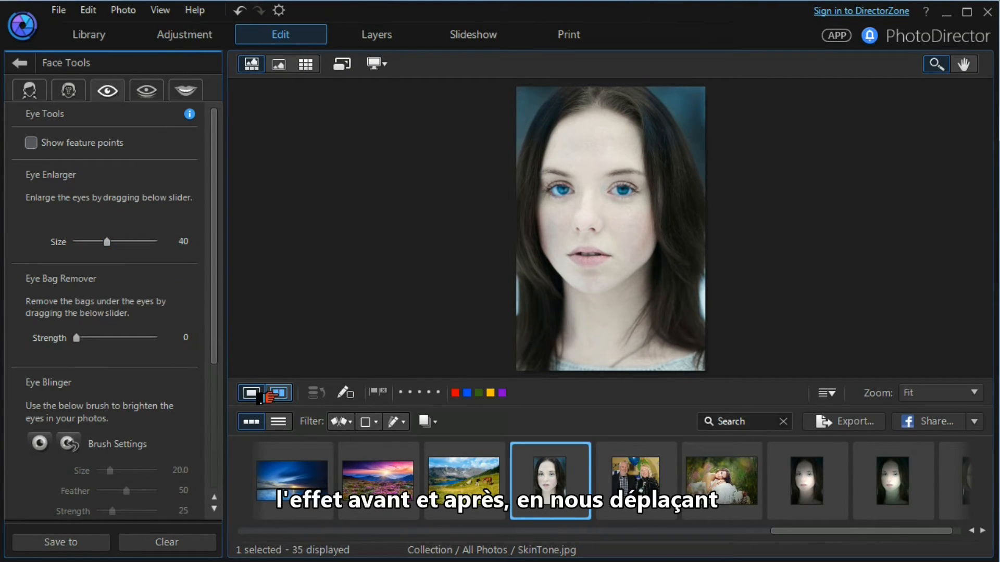
{"action": "mouse_move", "coordinate": [277, 394]}
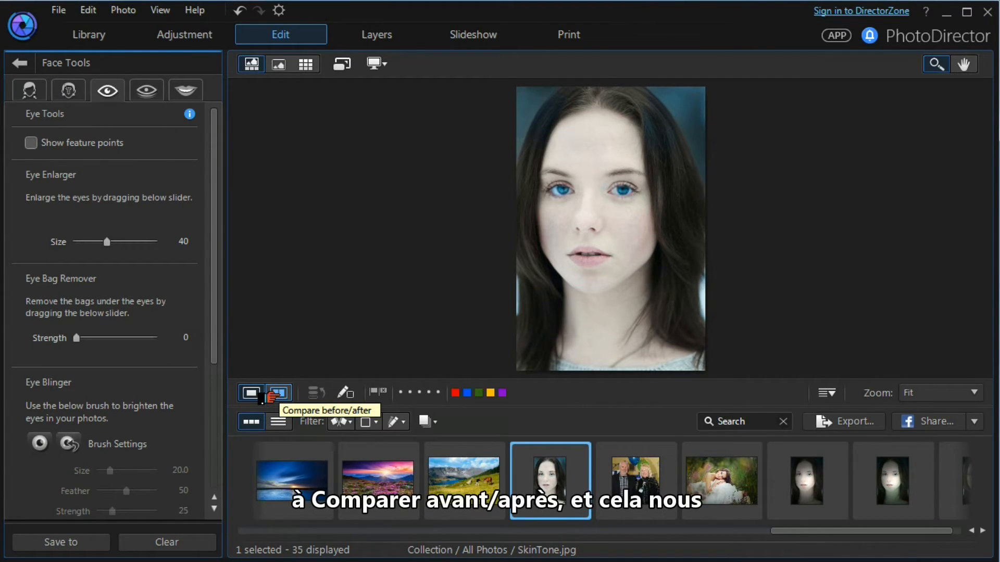
Show the portrait as a side-by-side Before/After comparison.
{"action": "left_click", "coordinate": [277, 393]}
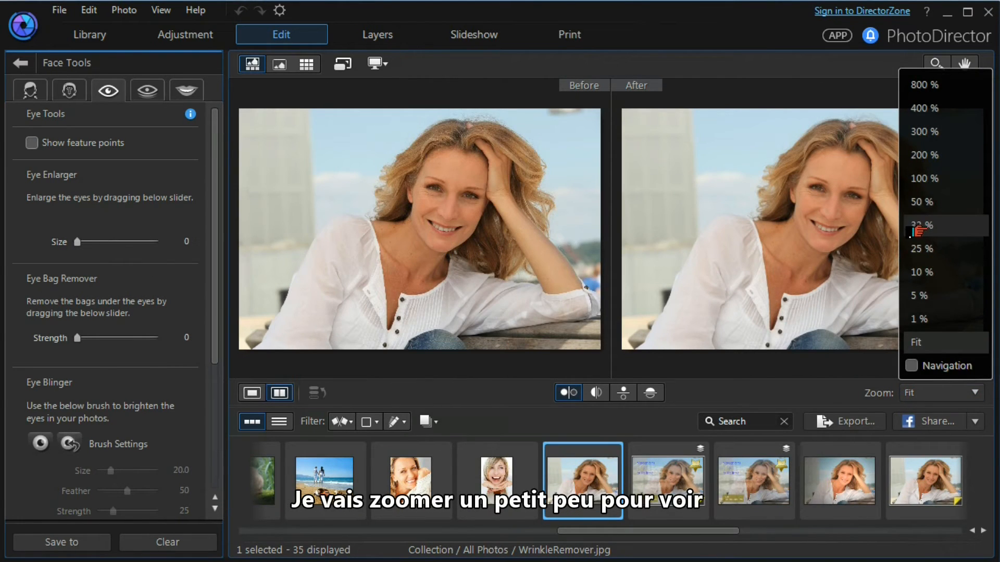
Zoom in on the comparison view and bring up the SkinTone portrait.
{"action": "left_click", "coordinate": [922, 225]}
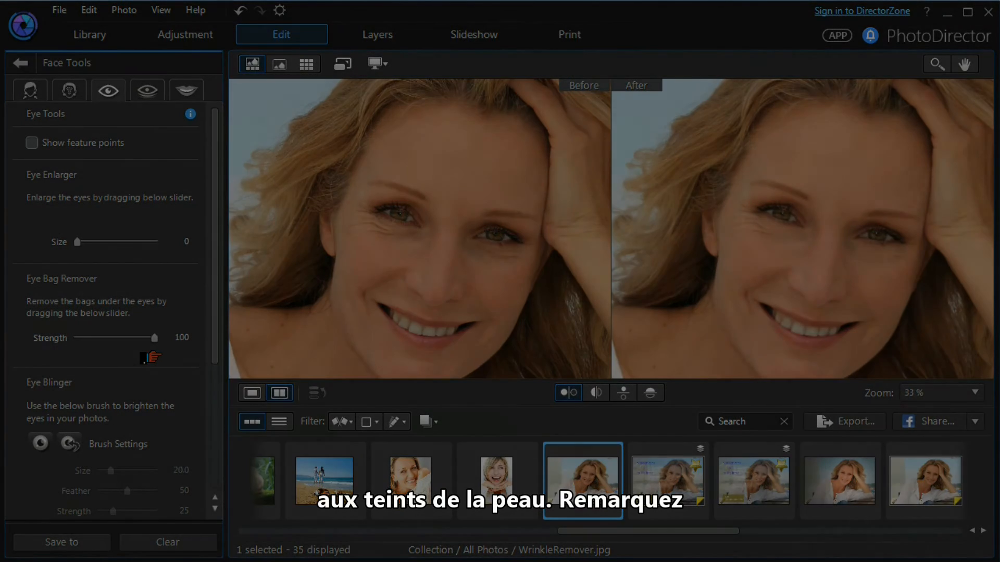
{"action": "left_click", "coordinate": [550, 479]}
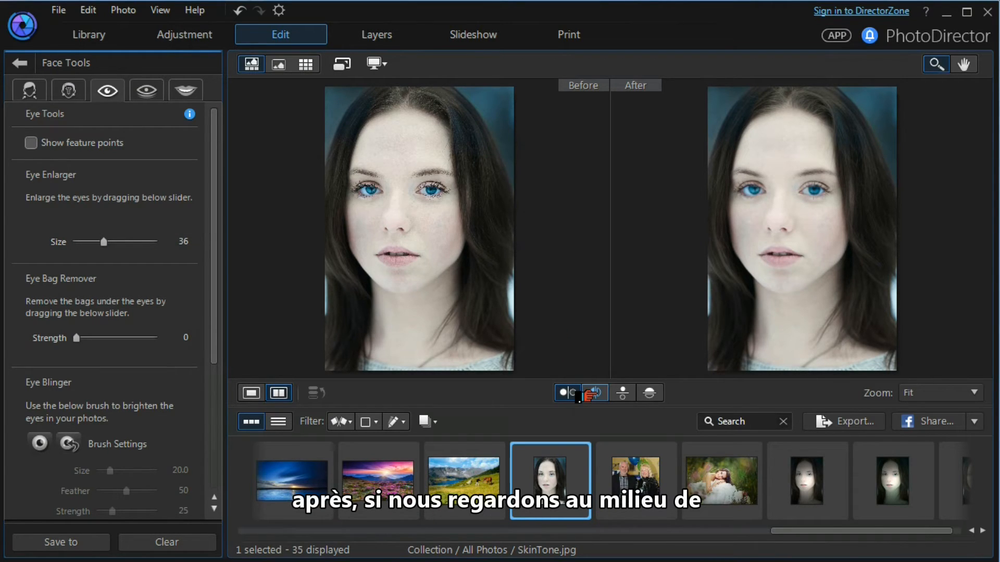
{"action": "mouse_move", "coordinate": [591, 393]}
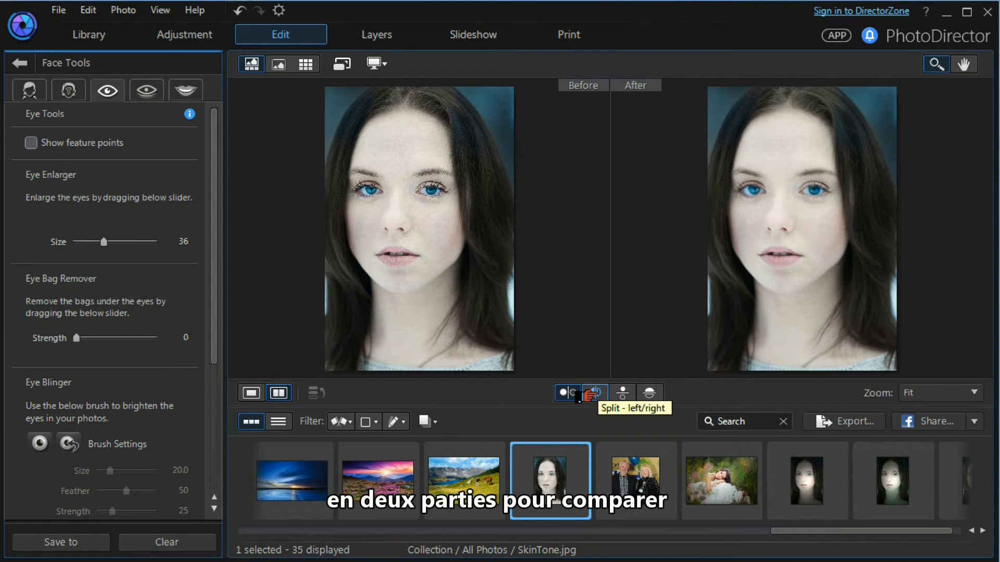
Compare before/after as a left/right split, then as a top/bottom split.
{"action": "left_click", "coordinate": [589, 392]}
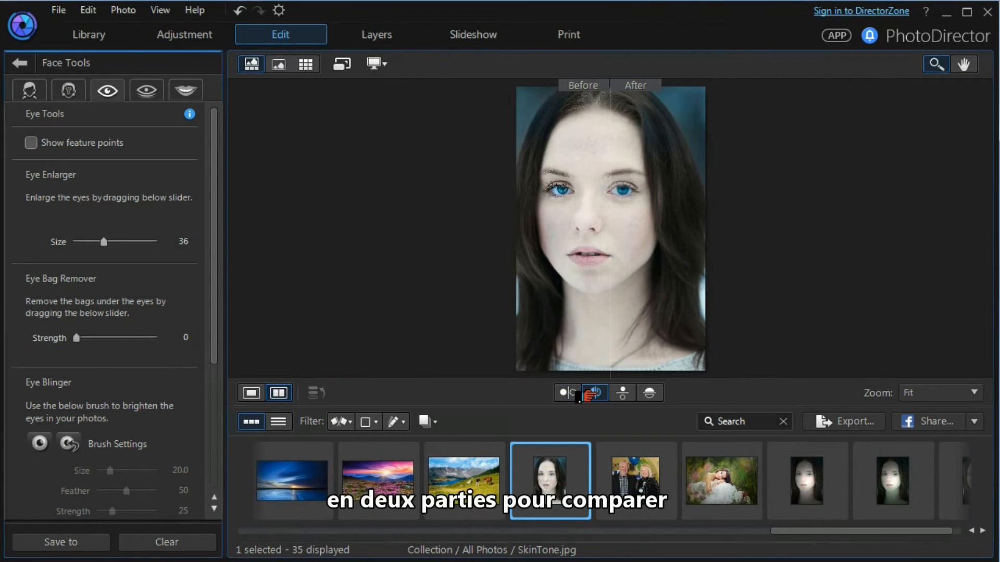
{"action": "mouse_move", "coordinate": [591, 393]}
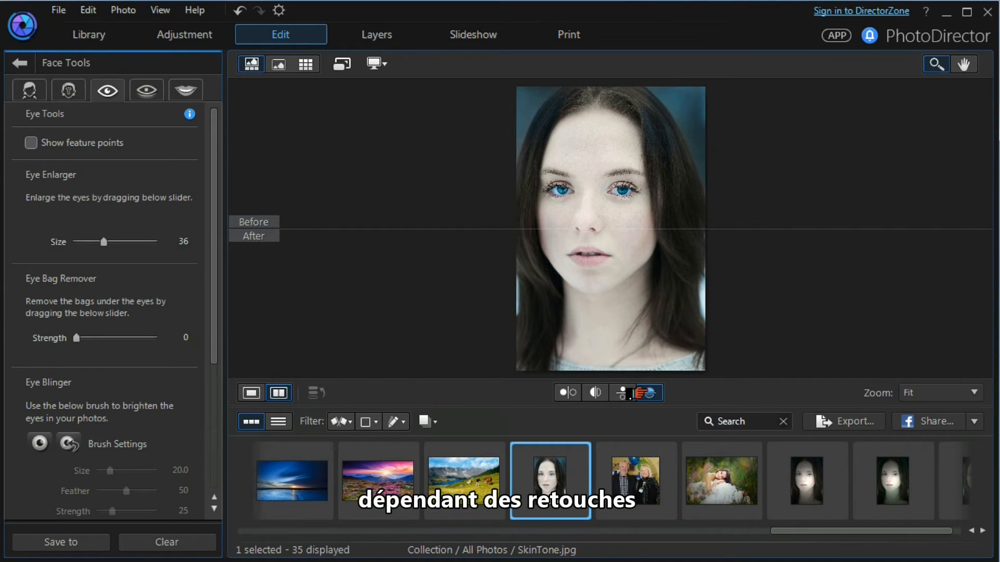
{"action": "mouse_move", "coordinate": [649, 393]}
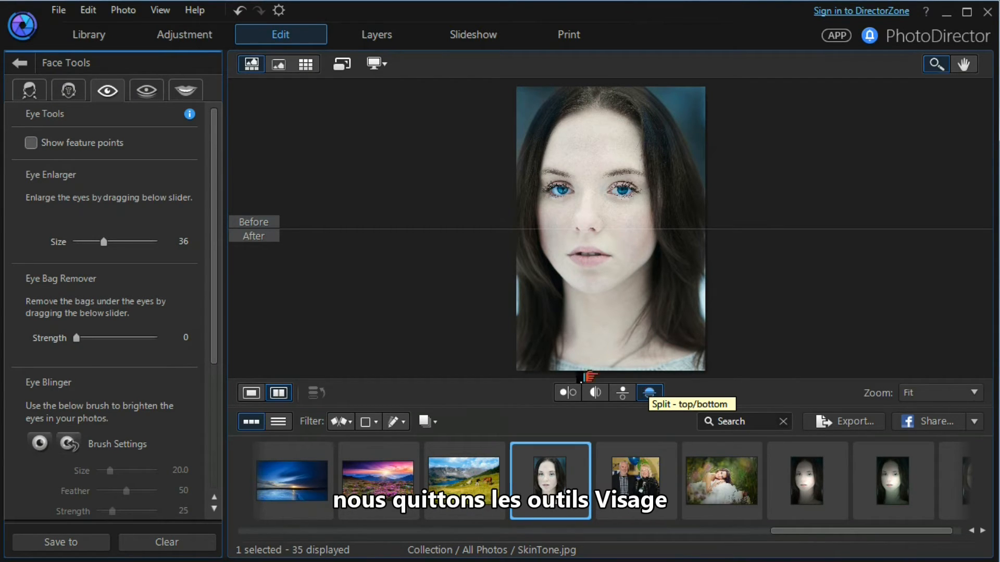
{"action": "left_click", "coordinate": [18, 63]}
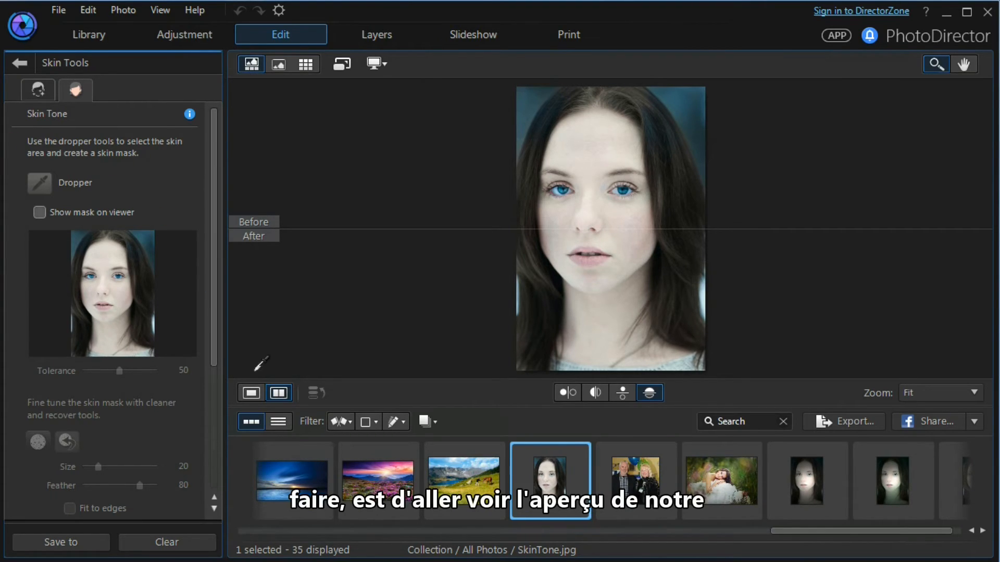
Show the edited photo alone in single view with the skin mask overlaid.
{"action": "left_click", "coordinate": [251, 392]}
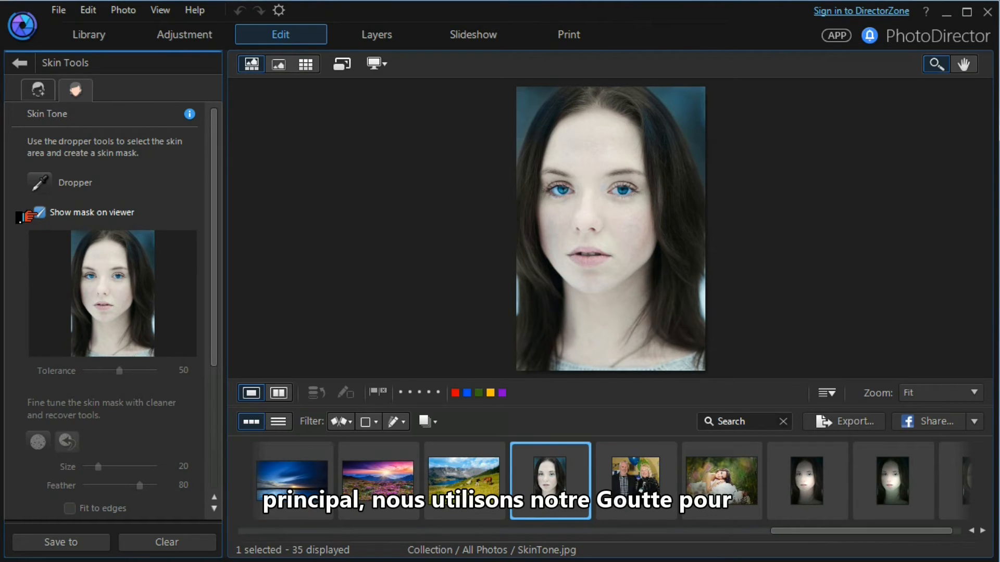
{"action": "left_click", "coordinate": [39, 213]}
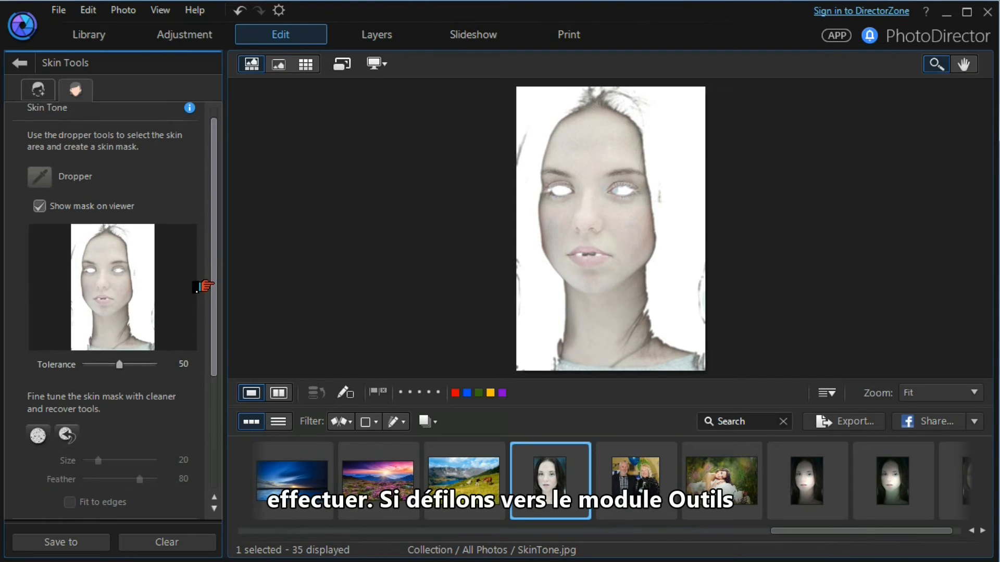
Turn on Fit to edges for the skin mask cleaner at size 7, feather 80.
{"action": "scroll", "scroll_direction": "down", "scroll_amount": 3}
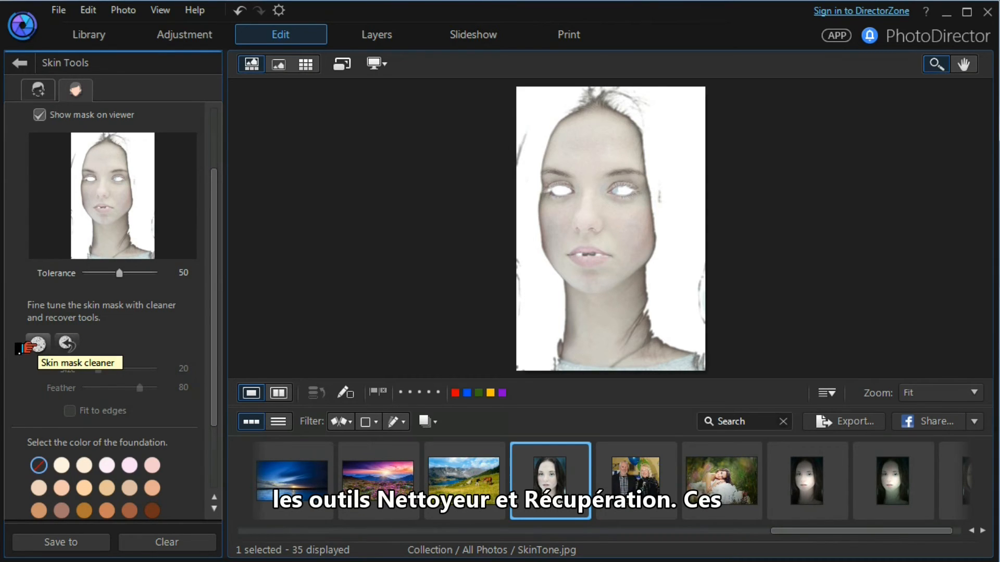
{"action": "scroll", "scroll_direction": "up", "scroll_amount": 3}
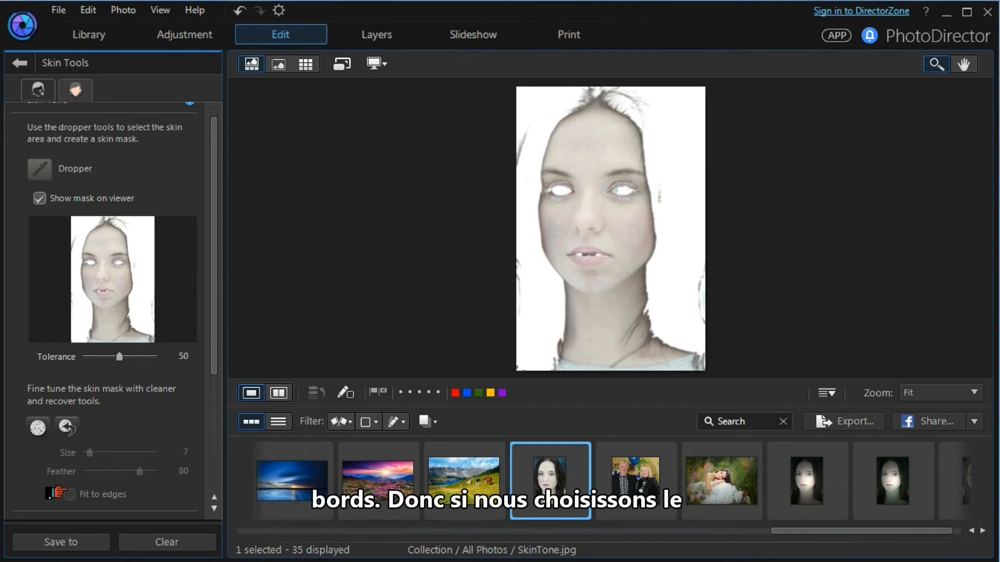
{"action": "mouse_move", "coordinate": [38, 427]}
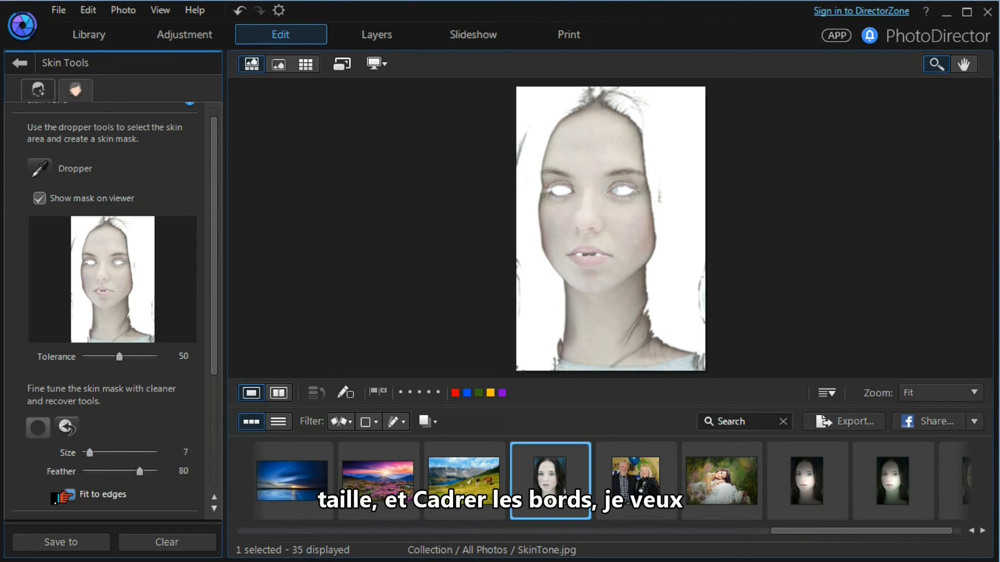
{"action": "left_click", "coordinate": [69, 494]}
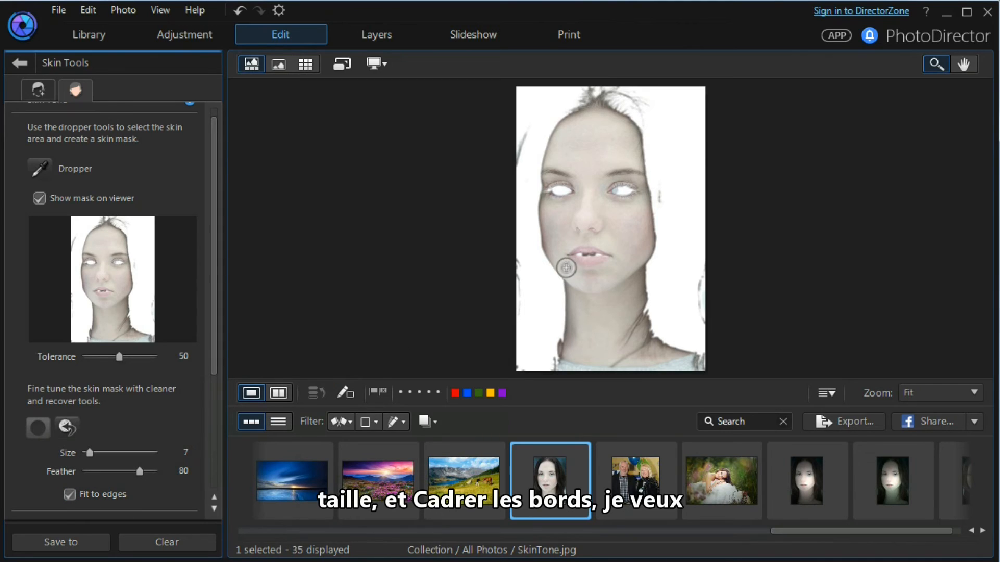
{"action": "mouse_move", "coordinate": [856, 354]}
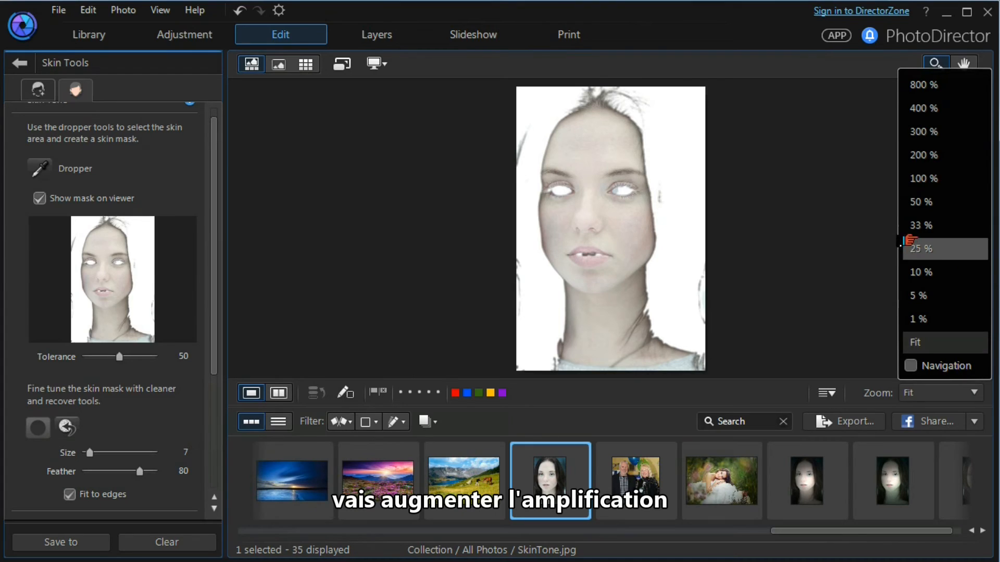
Zoom to 33% to check the lips, then return the zoom to Fit.
{"action": "left_click", "coordinate": [919, 225]}
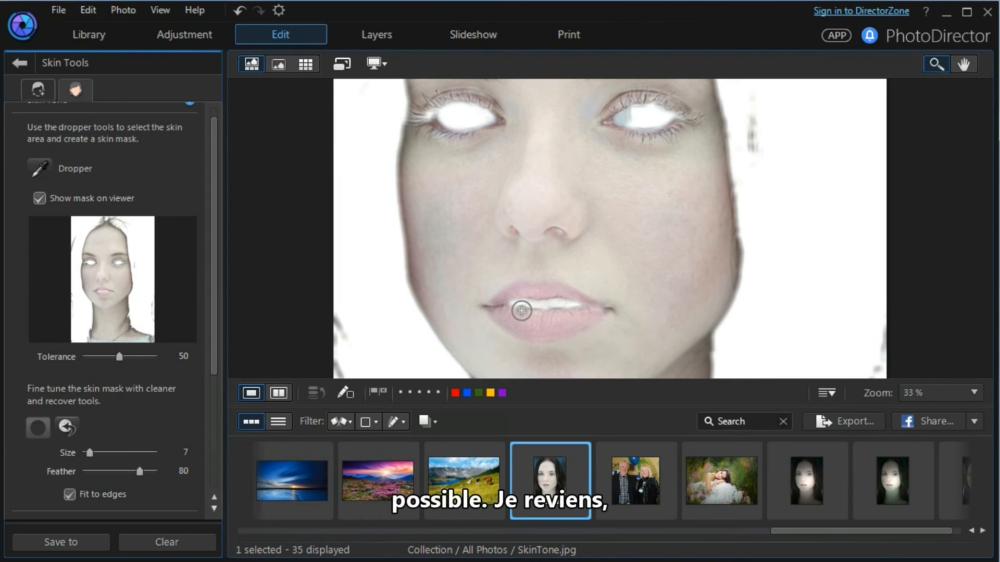
{"action": "left_click", "coordinate": [978, 393]}
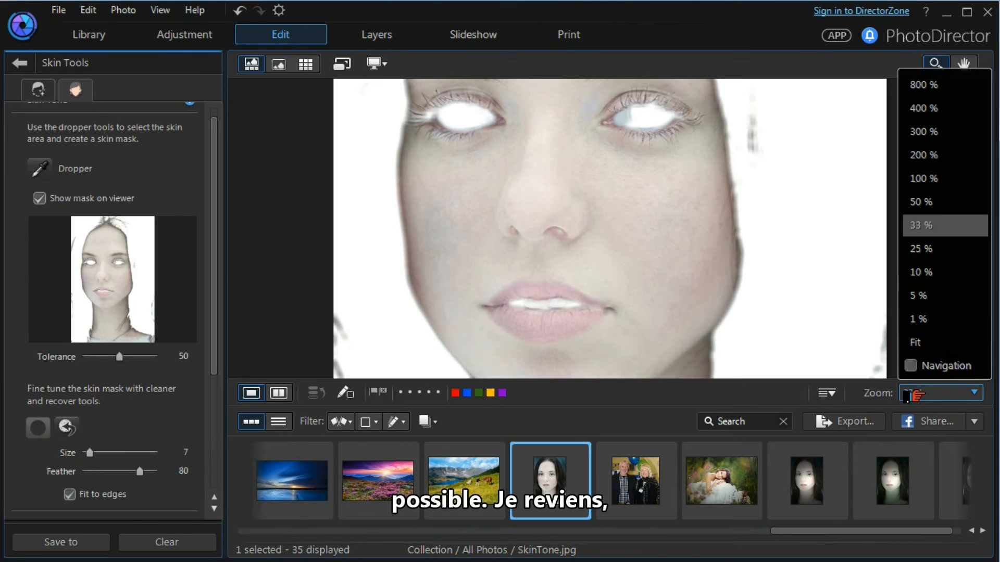
{"action": "left_click", "coordinate": [914, 342]}
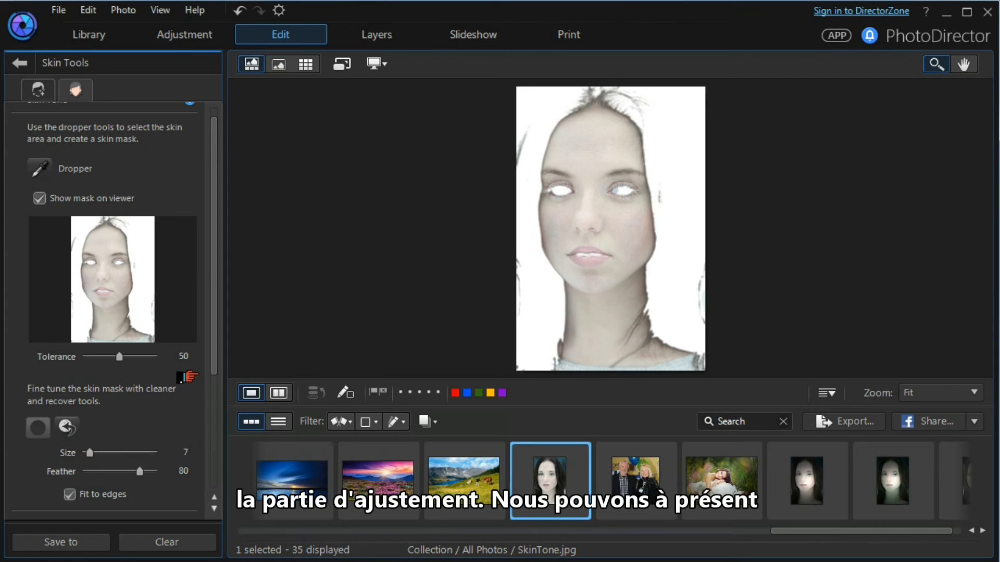
Apply a foundation colour swatch with strength 81, warmth 36 and tint -5.
{"action": "scroll", "scroll_direction": "down", "scroll_amount": 3}
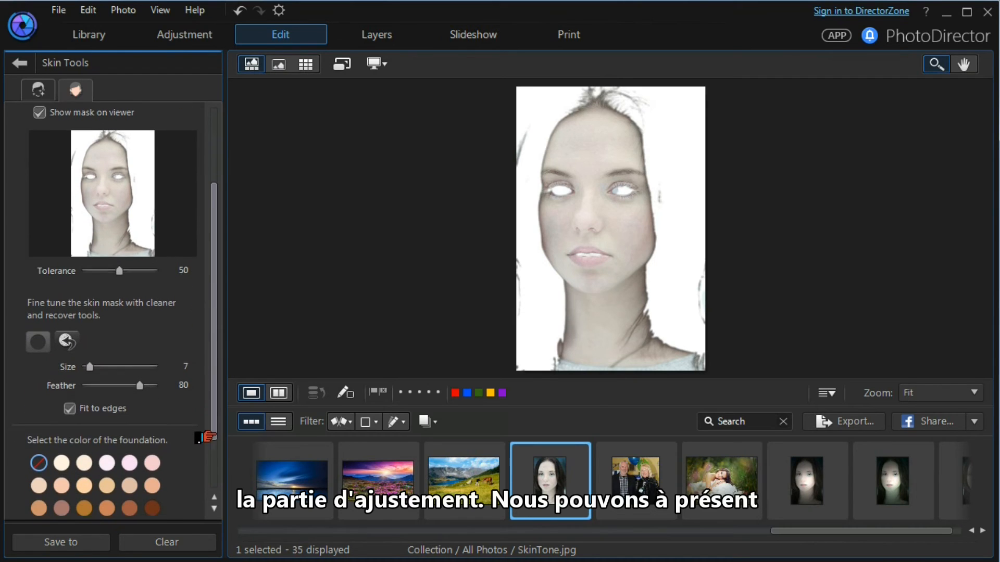
{"action": "scroll", "scroll_direction": "down", "scroll_amount": 3}
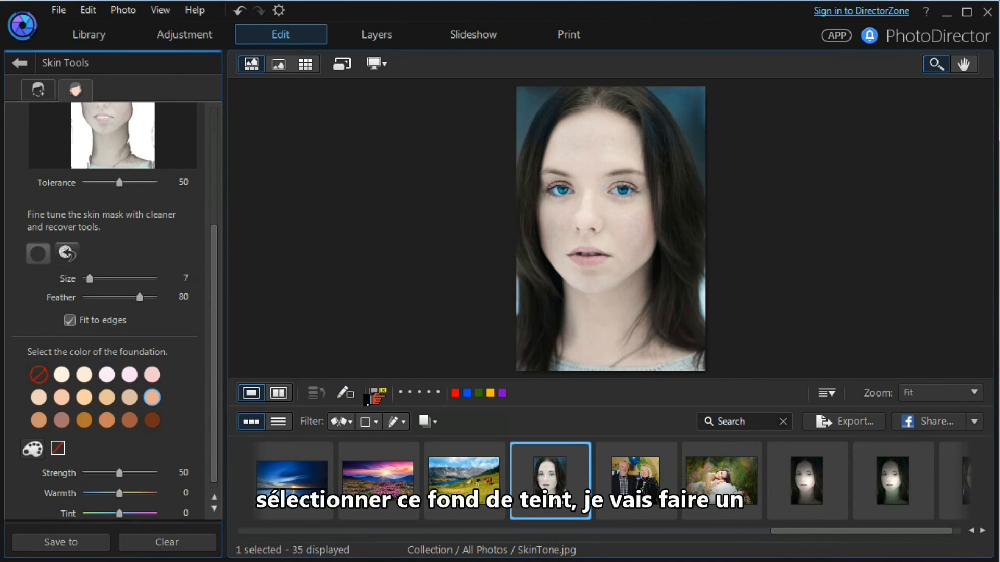
{"action": "left_click", "coordinate": [278, 392]}
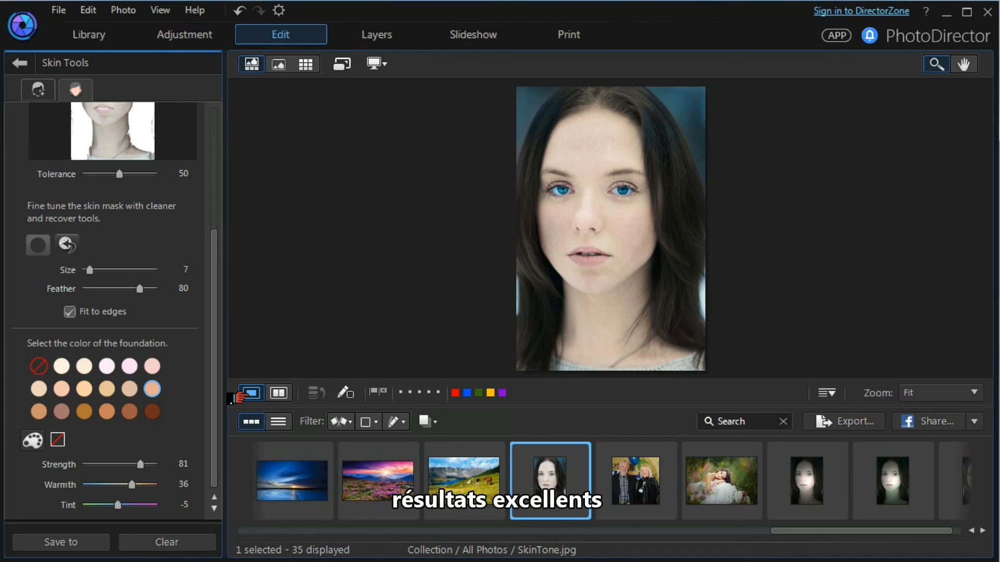
{"action": "mouse_move", "coordinate": [251, 392]}
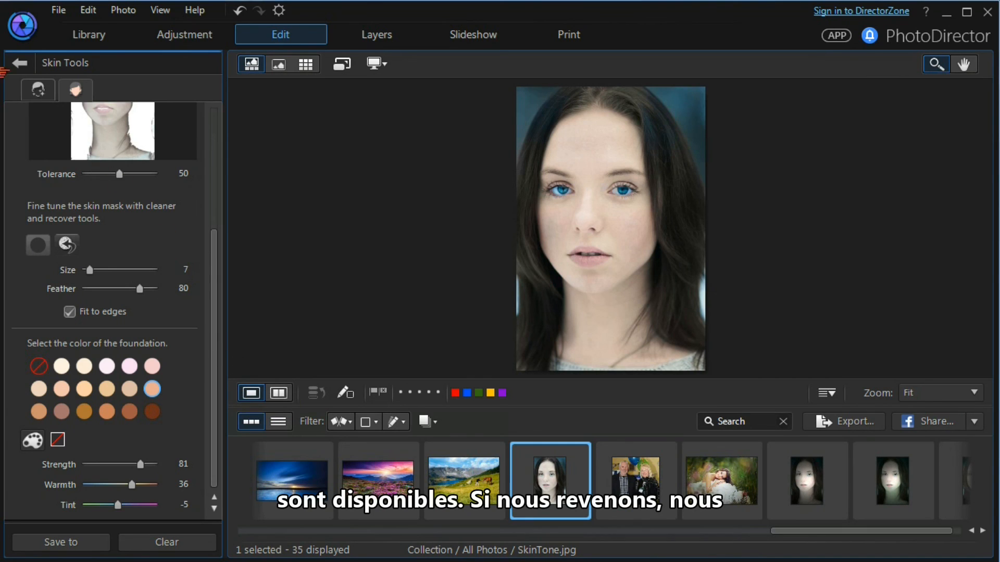
Return to the People Beautifier menu, keeping the edits as a virtual copy.
{"action": "left_click", "coordinate": [19, 63]}
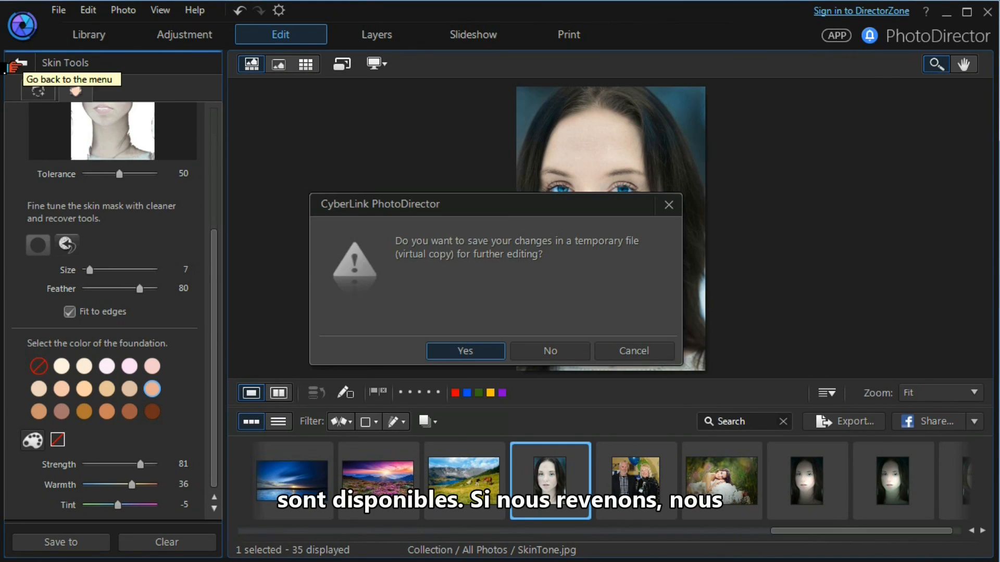
{"action": "left_click", "coordinate": [548, 351]}
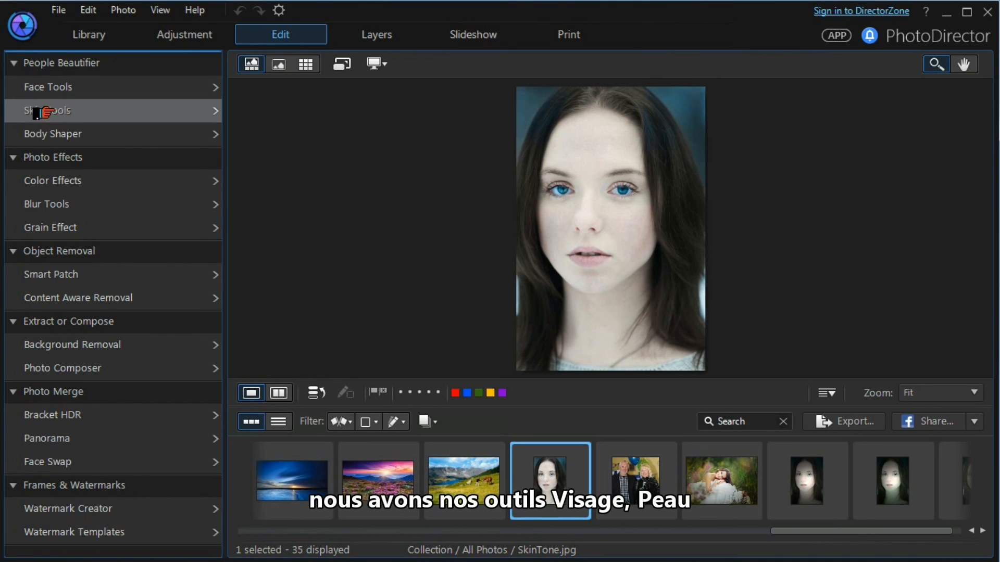
{"action": "mouse_move", "coordinate": [52, 134]}
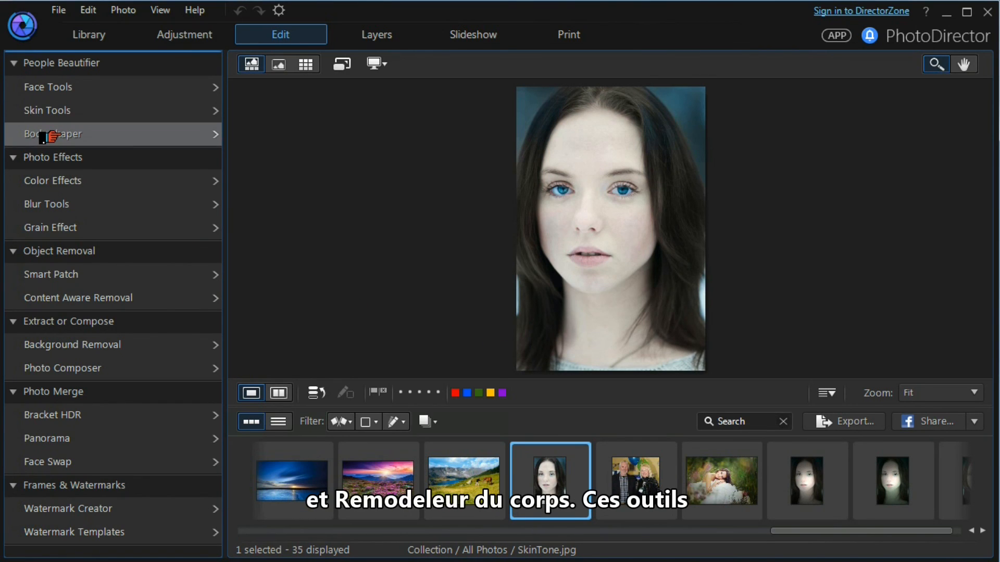